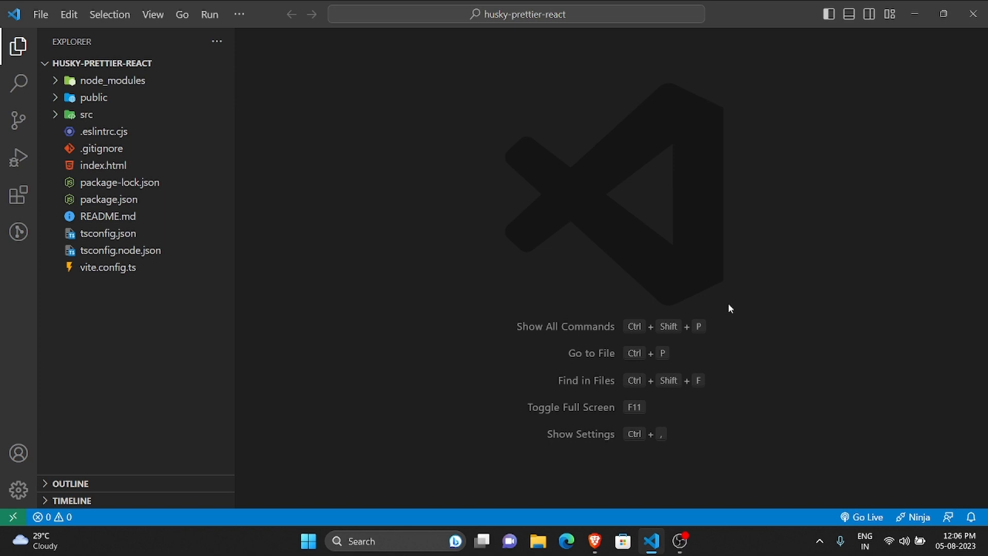
pyautogui.moveTo(829, 237)
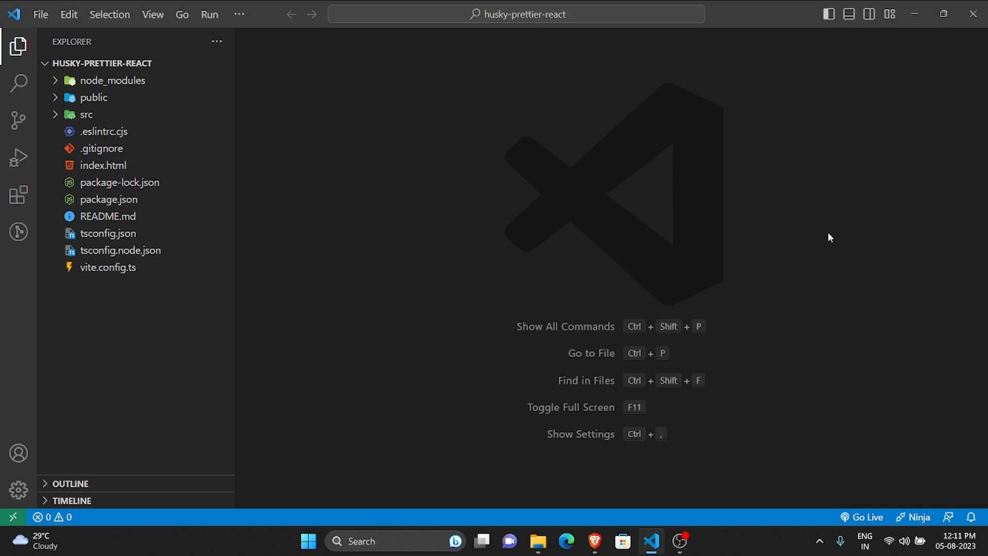
pyautogui.moveTo(730, 308)
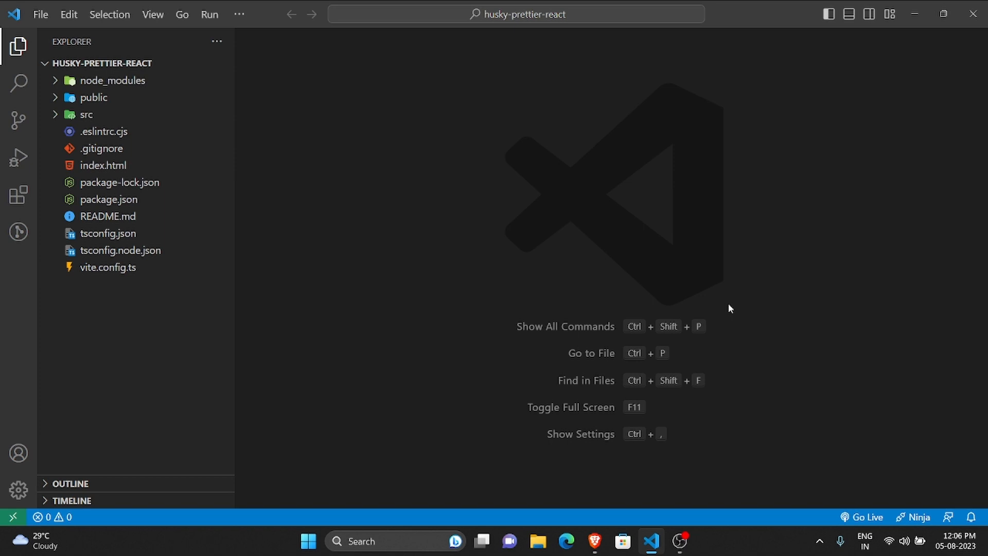
# Expand the src folder of the husky-prettier-react project in the Explorer.
pyautogui.click(86, 114)
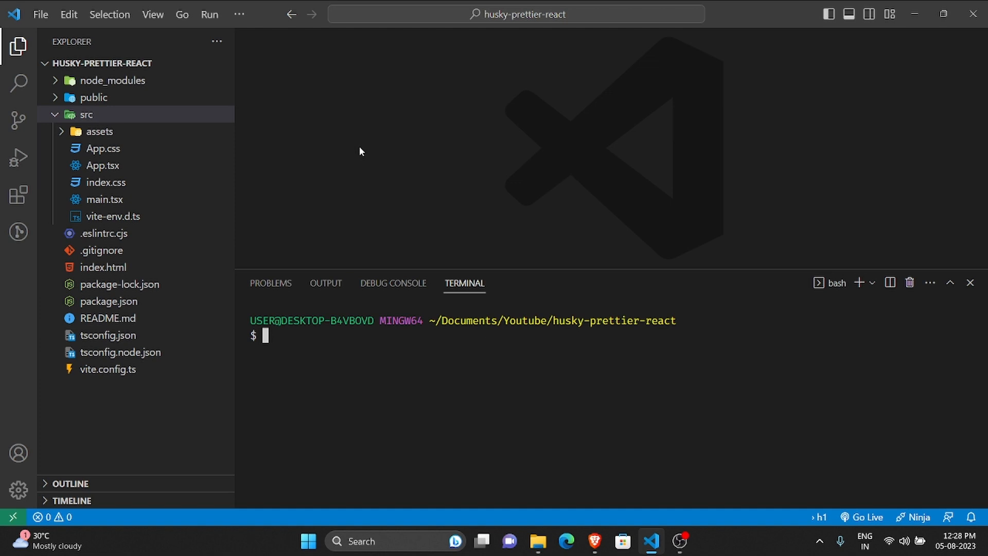
# Run git init to create the repository, then clear the terminal.
pyautogui.write('git init')
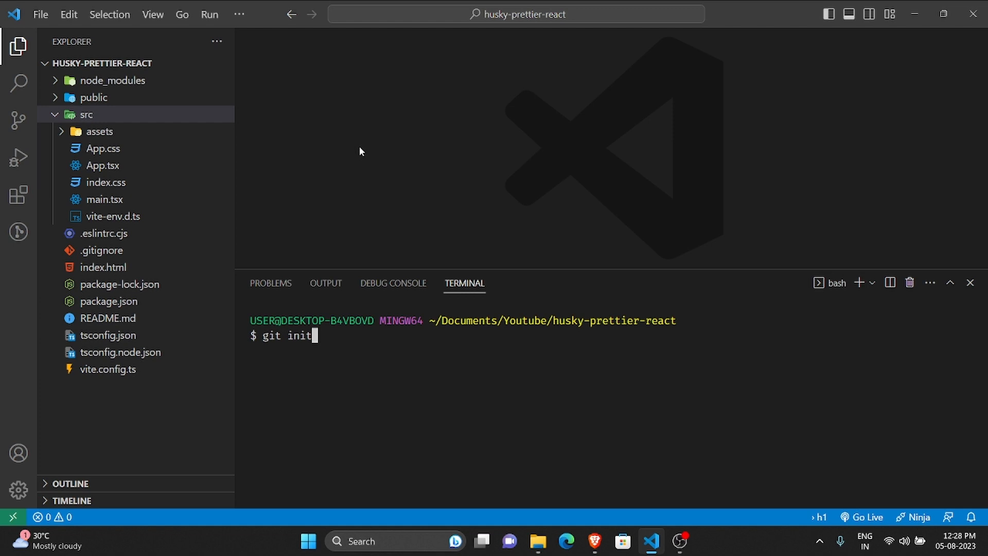
pyautogui.press('Enter')
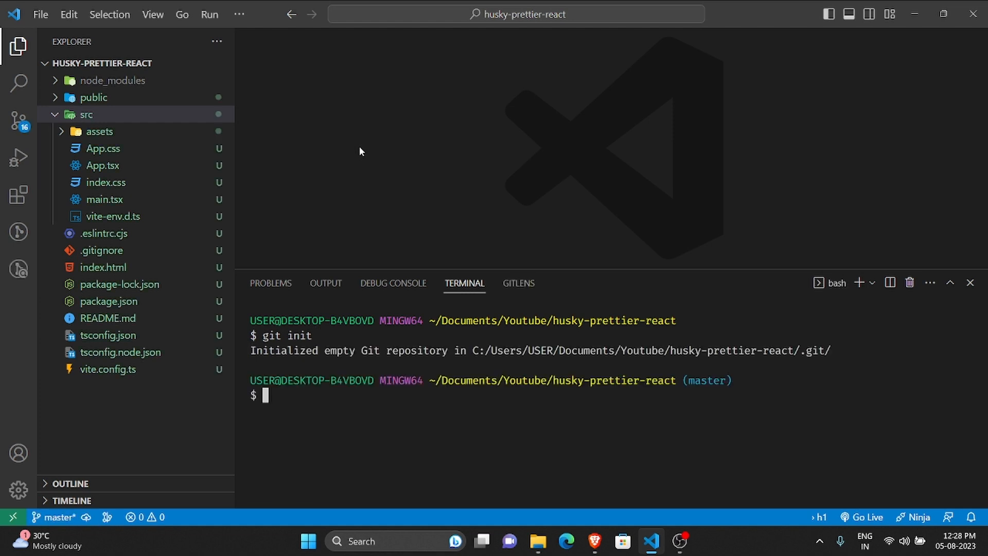
pyautogui.write('clea')
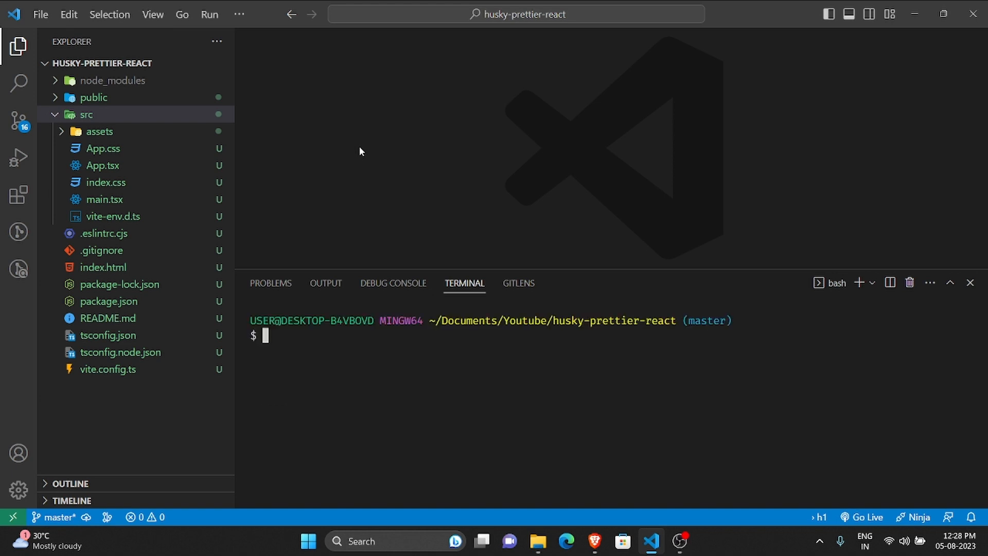
# Run npx husky-init && npm install and scroll through the installation output.
pyautogui.write('npx')
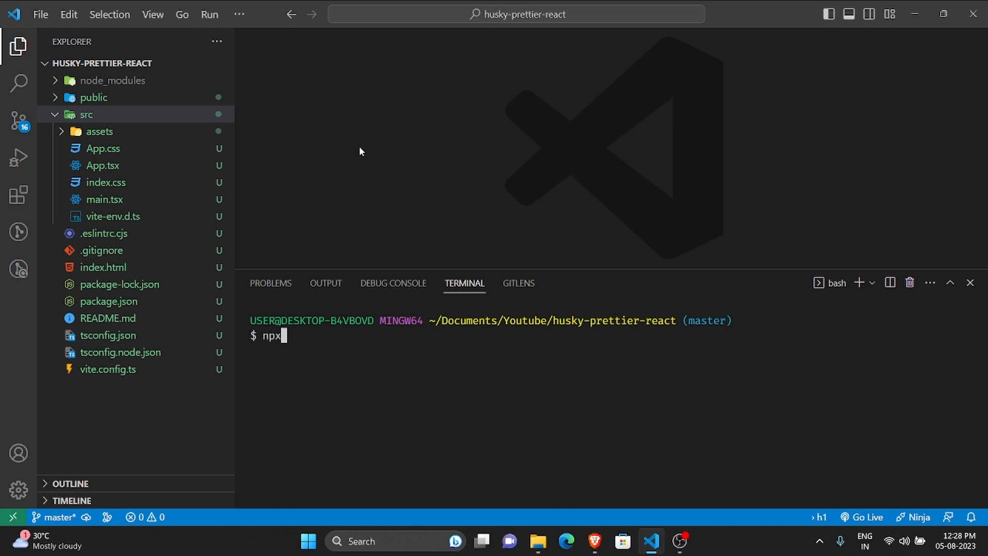
pyautogui.write('husky-init &&')
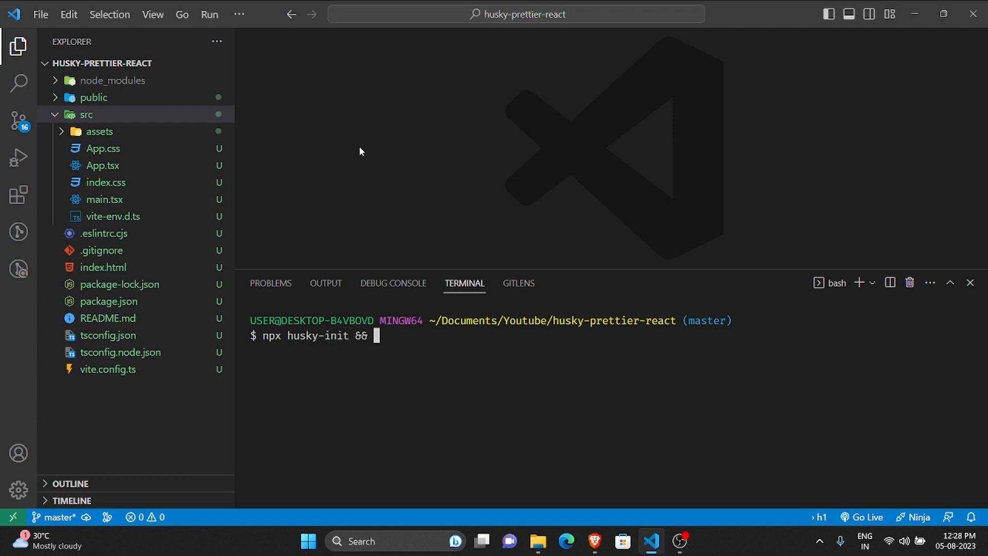
pyautogui.write('npm install')
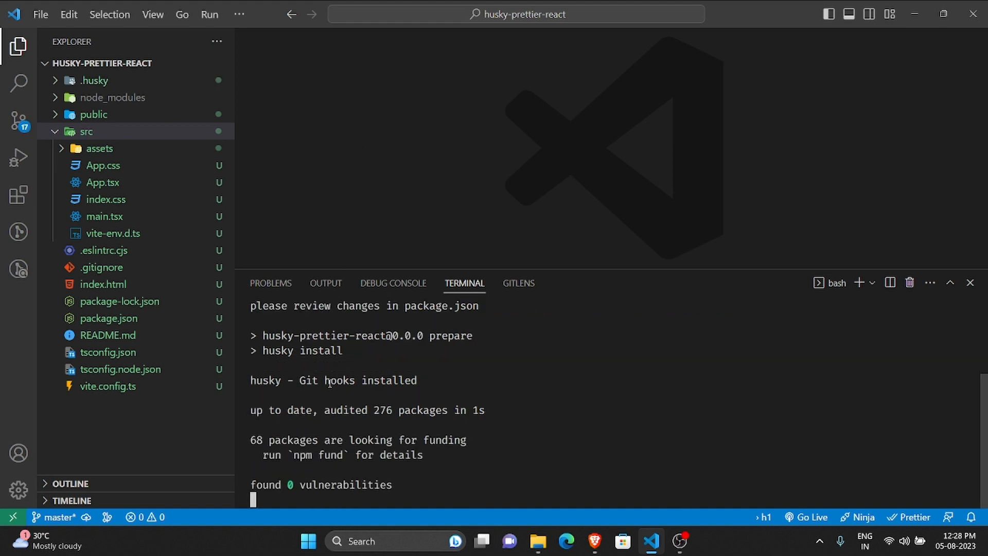
pyautogui.scroll(-3)
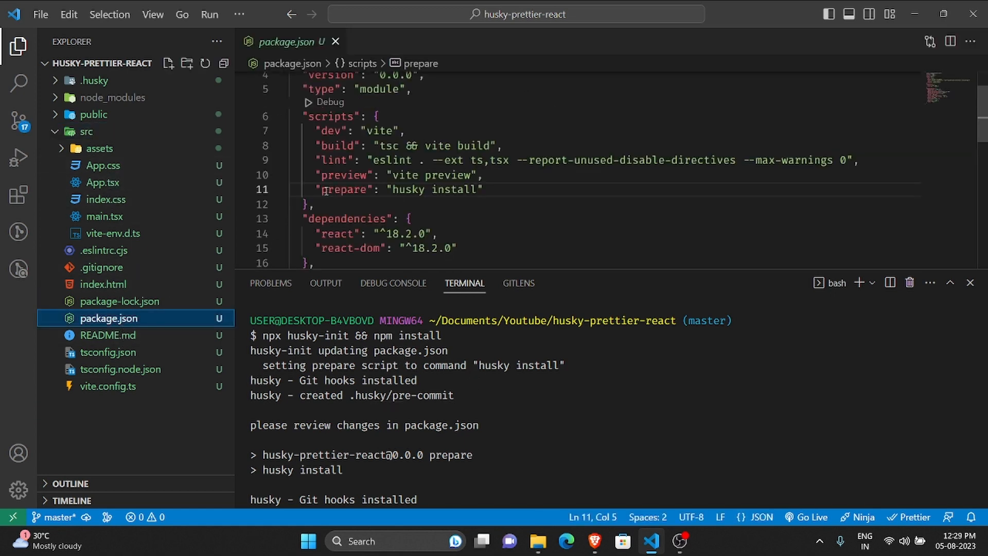
# Check the husky install prepare script, then open .husky/pre-commit showing npm test.
pyautogui.click(489, 190)
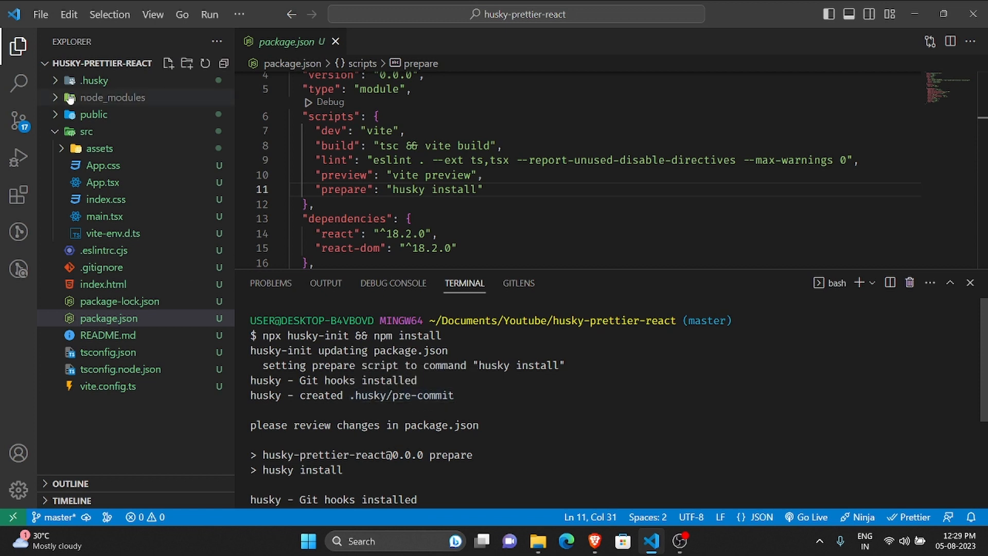
pyautogui.click(93, 80)
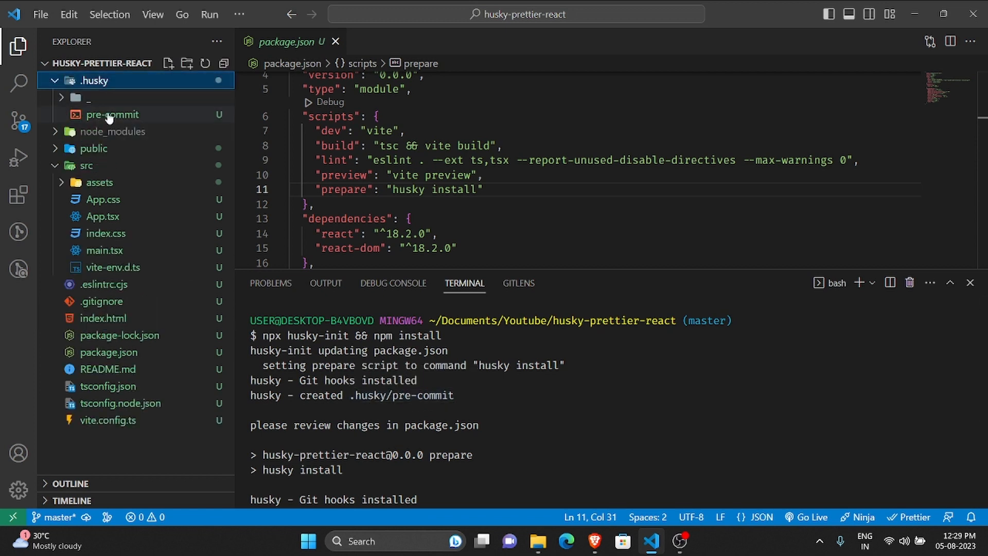
pyautogui.click(112, 114)
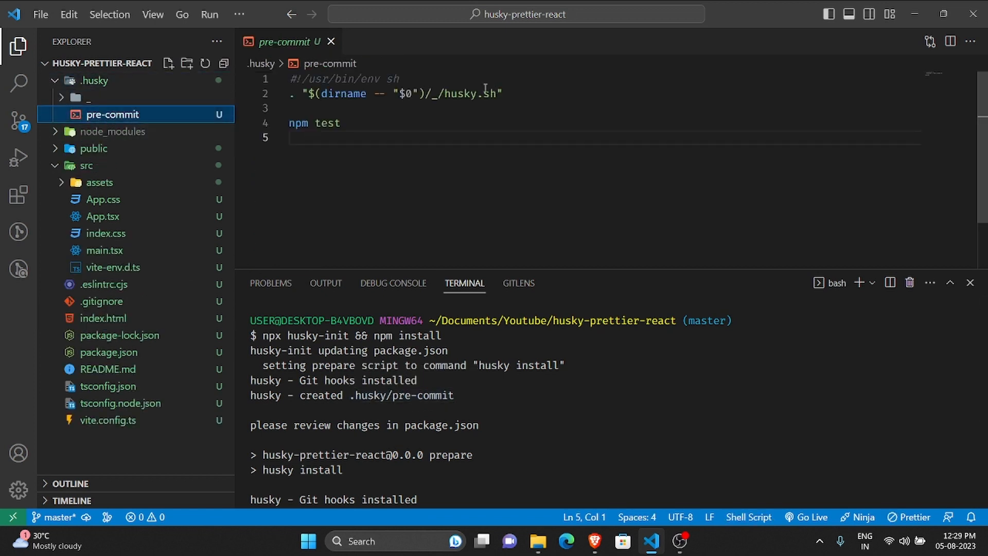
pyautogui.click(322, 137)
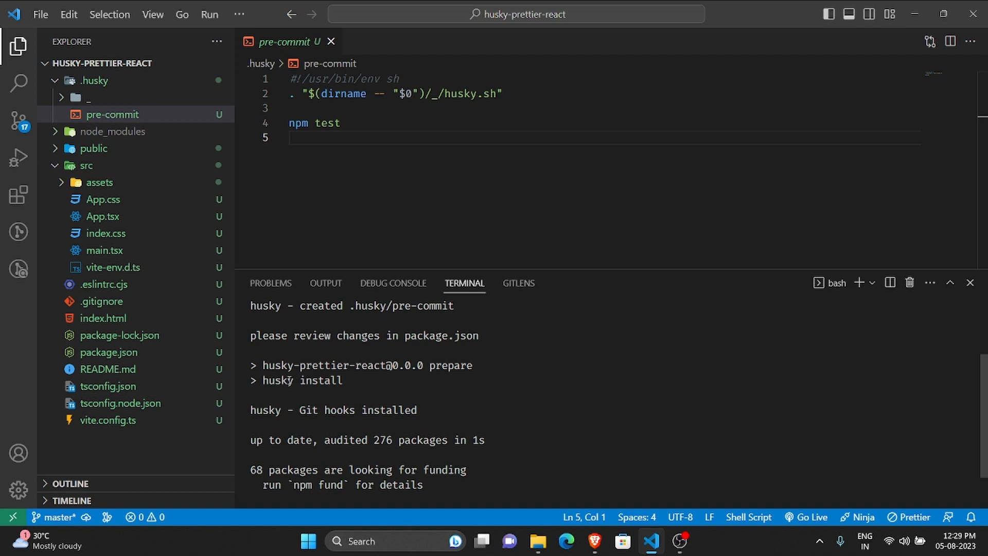
pyautogui.moveTo(331, 42)
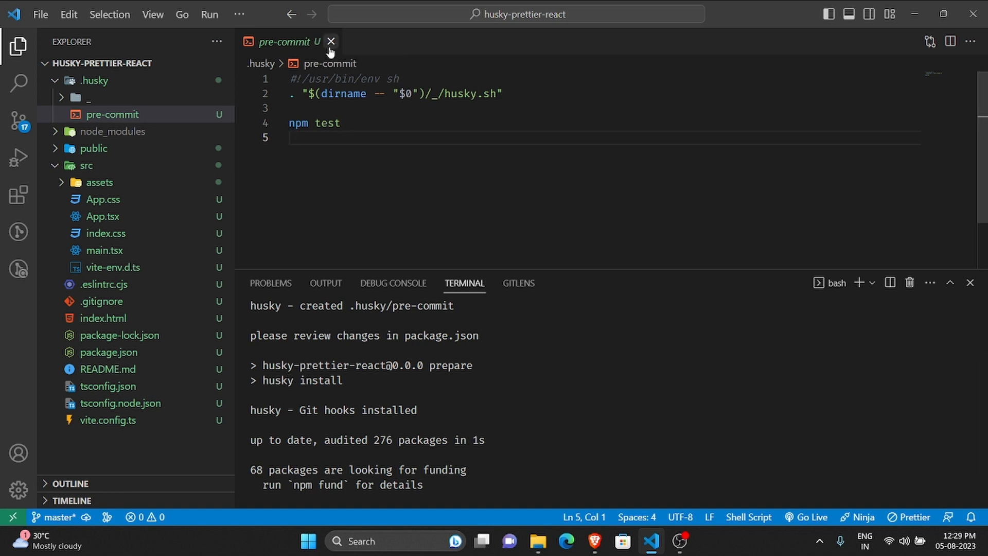
# Close the hook file and install lint-staged and prettier with npm i -D.
pyautogui.click(331, 42)
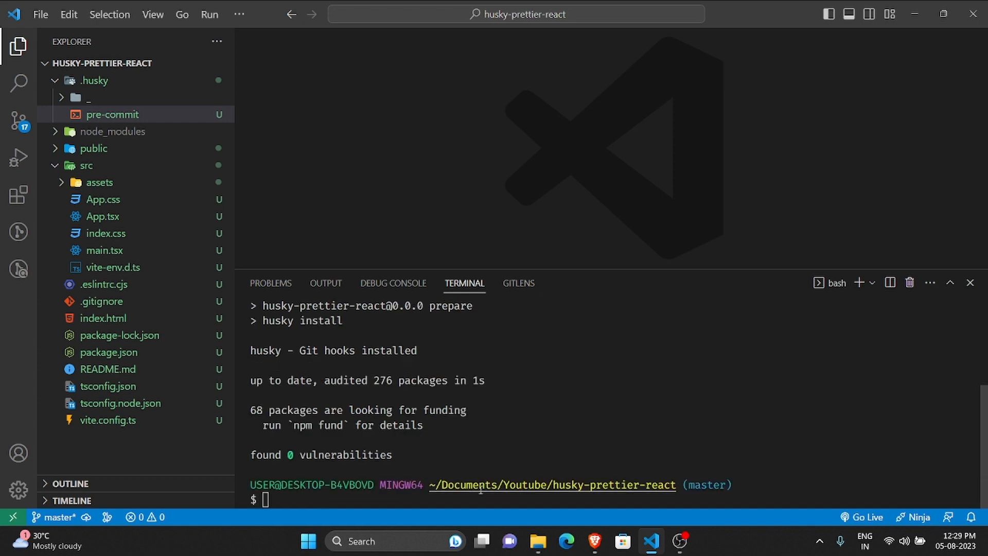
pyautogui.write('cl')
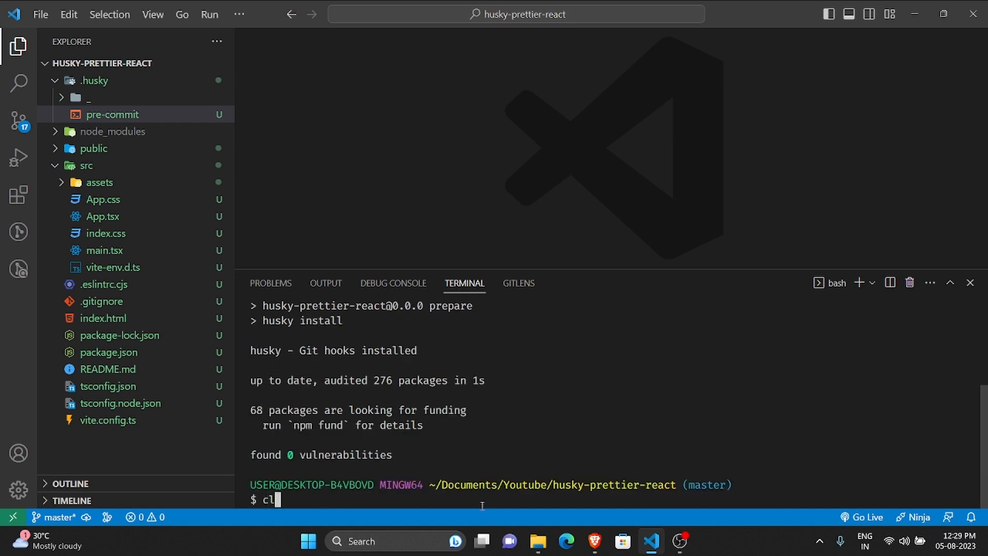
pyautogui.press('Enter')
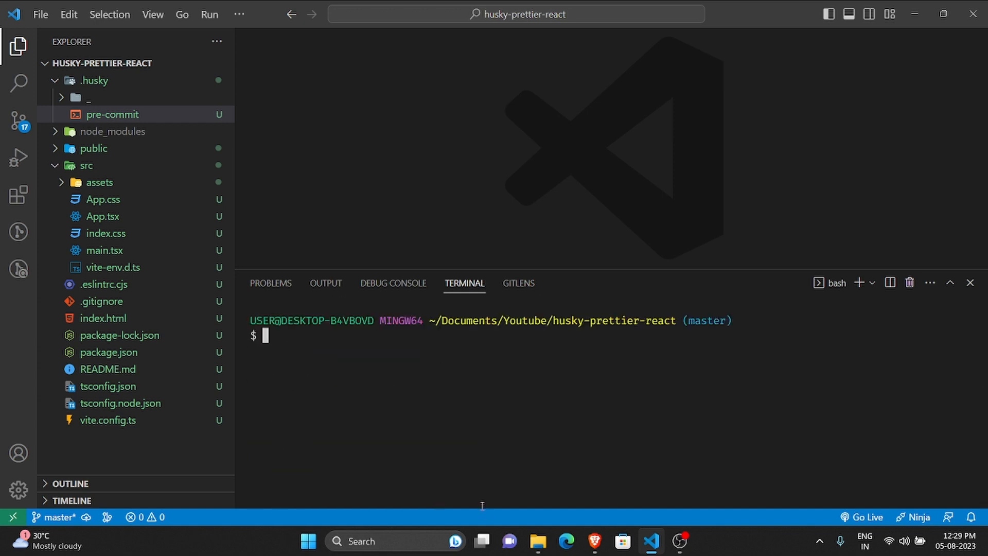
pyautogui.write('npm i')
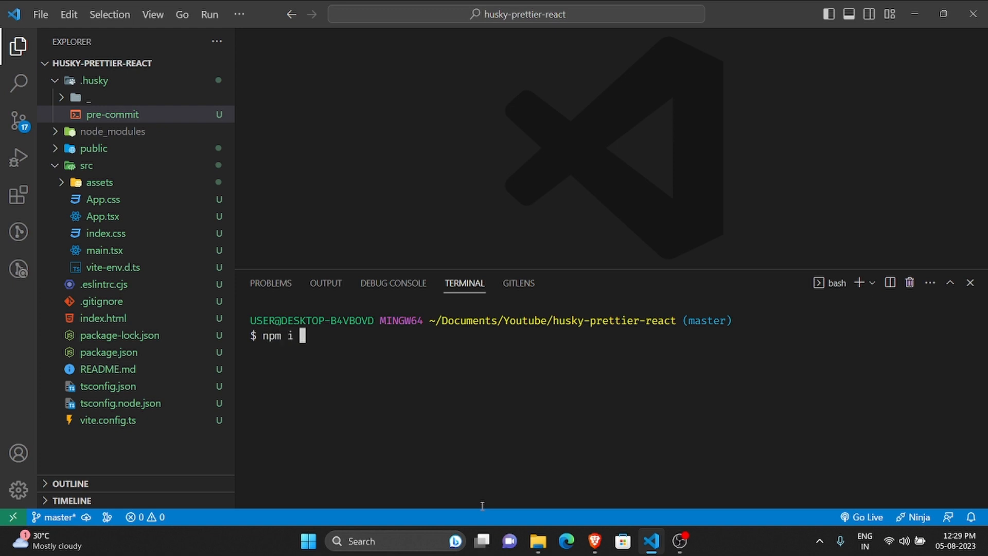
pyautogui.write('lint-staged prettier -D')
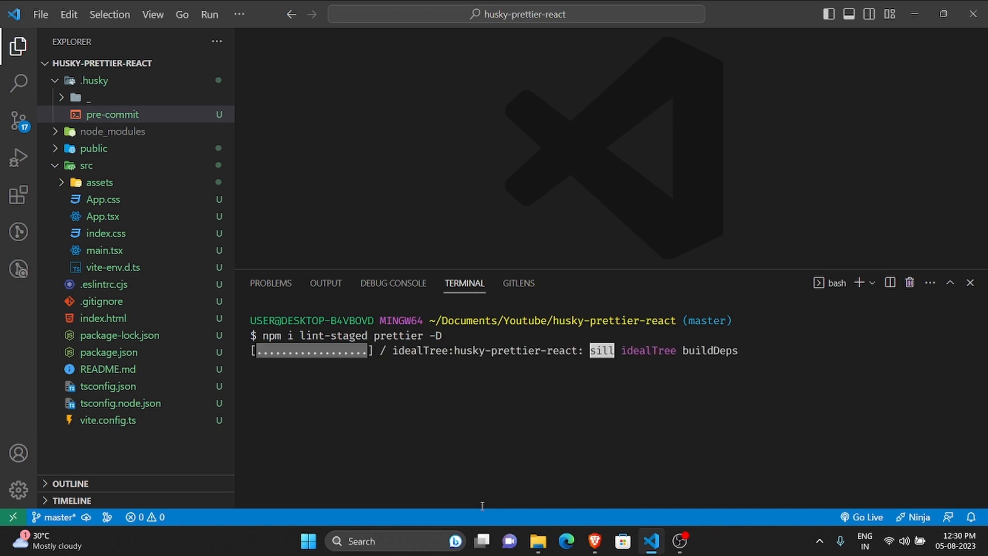
pyautogui.write('cle')
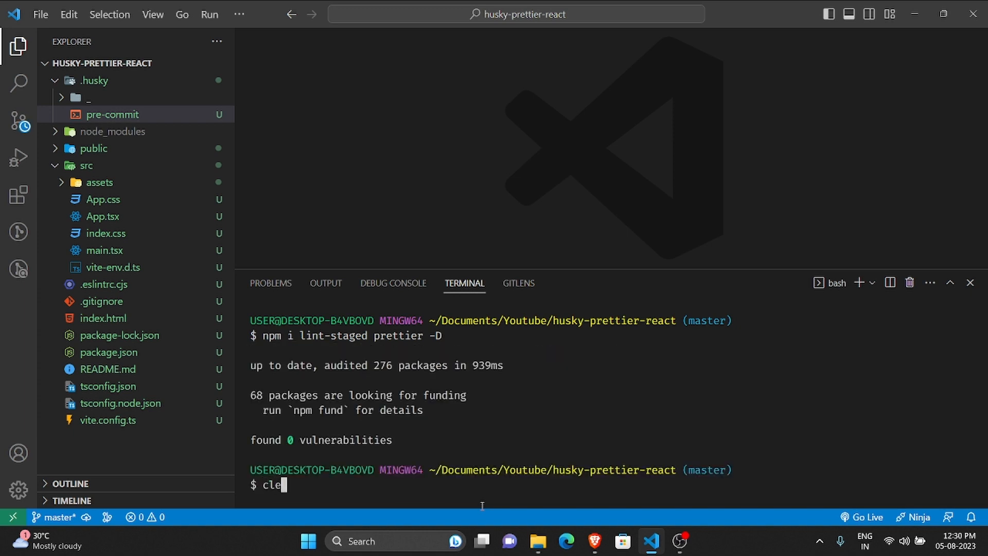
pyautogui.press('Enter')
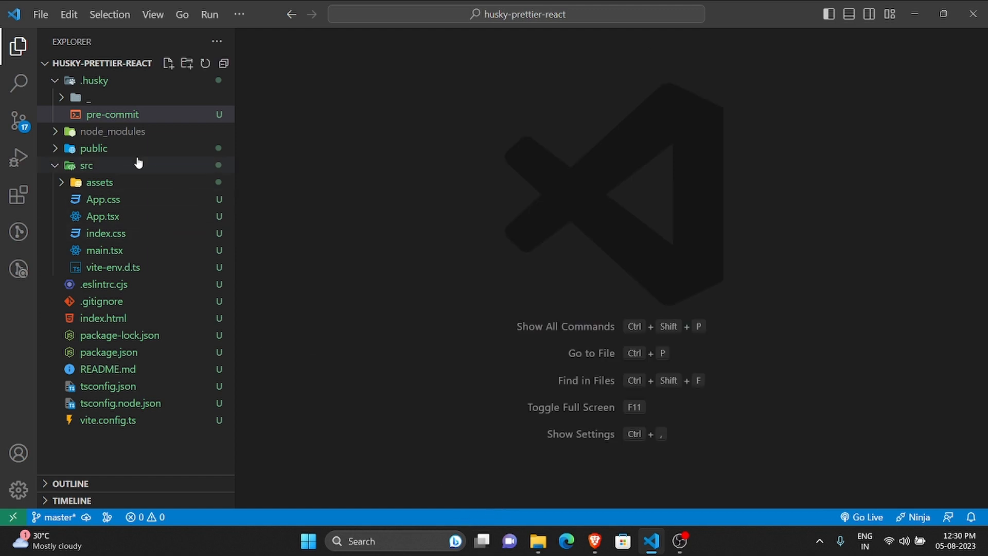
pyautogui.moveTo(93, 148)
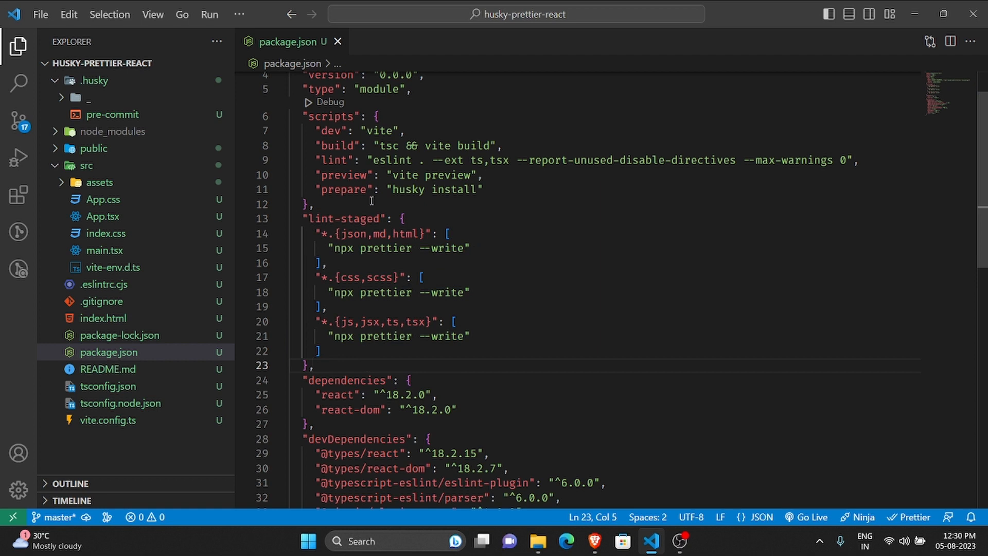
# Review the lint-staged Prettier globs in package.json, then open the pre-commit hook.
pyautogui.doubleClick(343, 219)
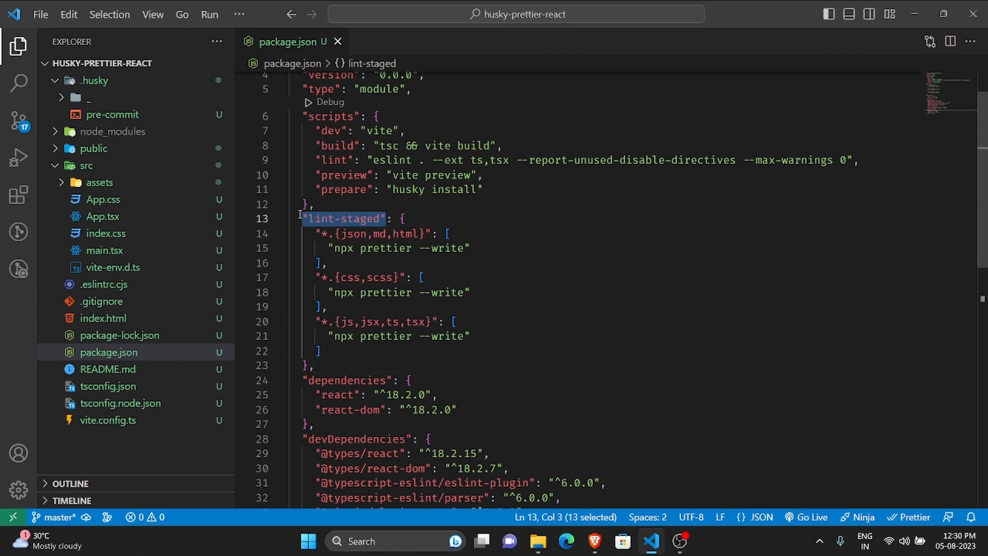
pyautogui.click(390, 218)
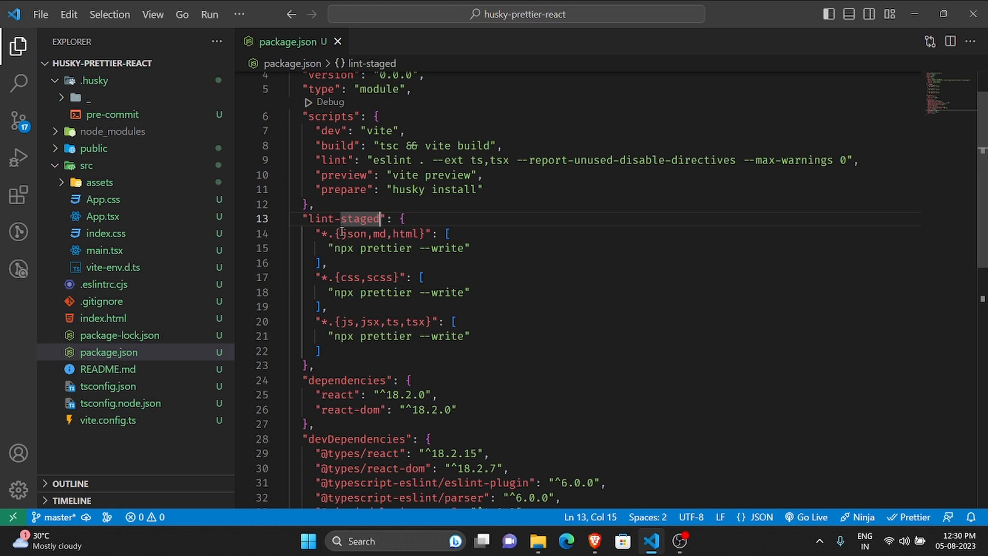
pyautogui.doubleClick(378, 322)
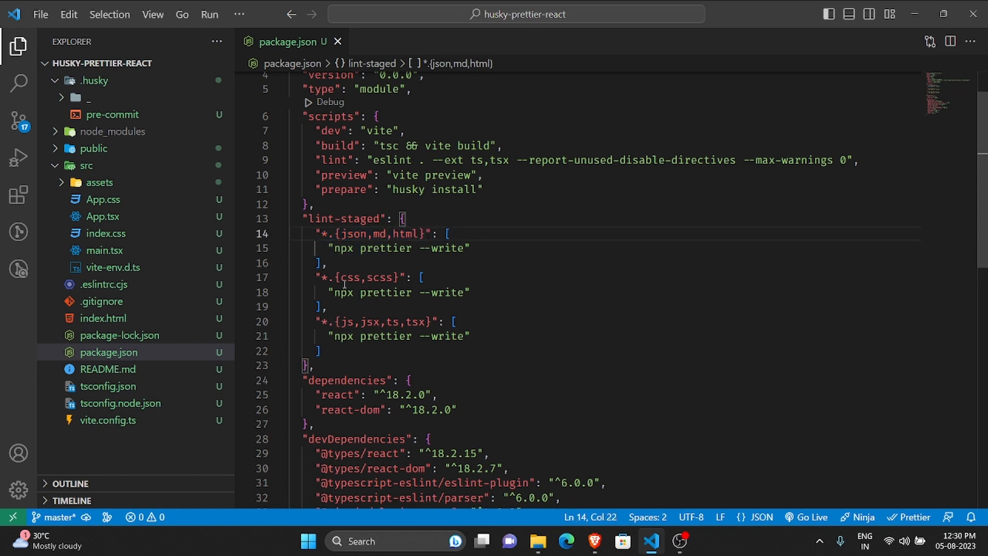
pyautogui.doubleClick(379, 277)
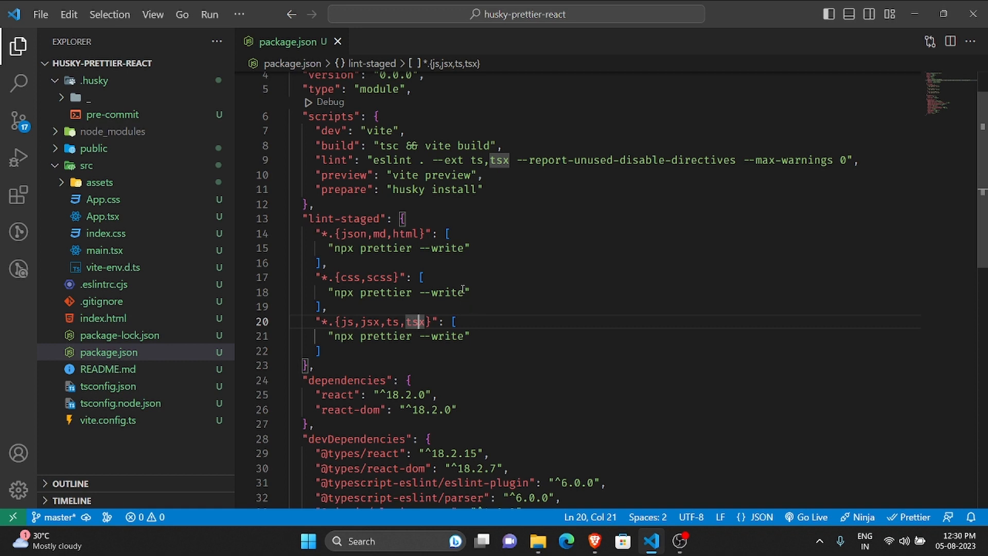
pyautogui.click(113, 115)
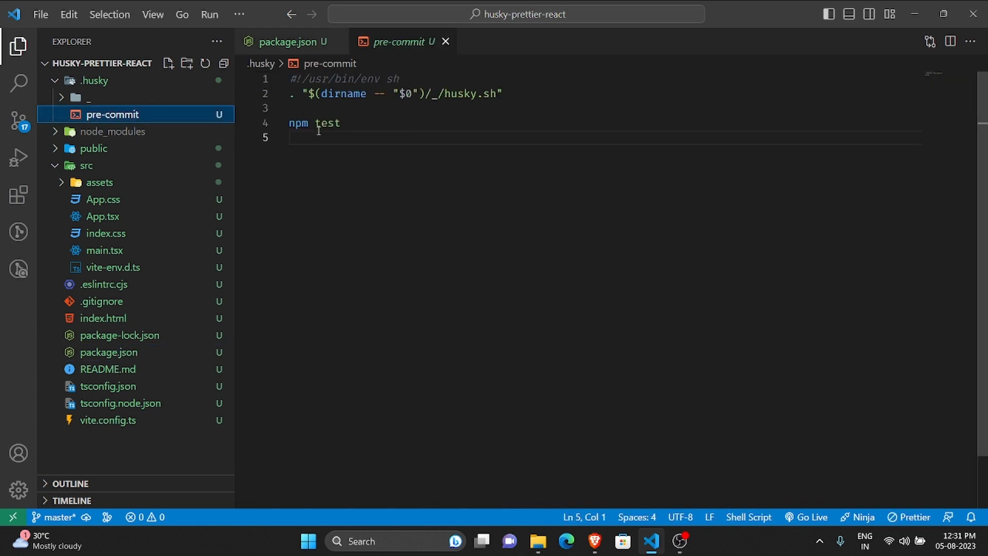
# Run npx husky add .husky/pre-commit "npx lint-staged" to replace npm test.
pyautogui.doubleClick(327, 123)
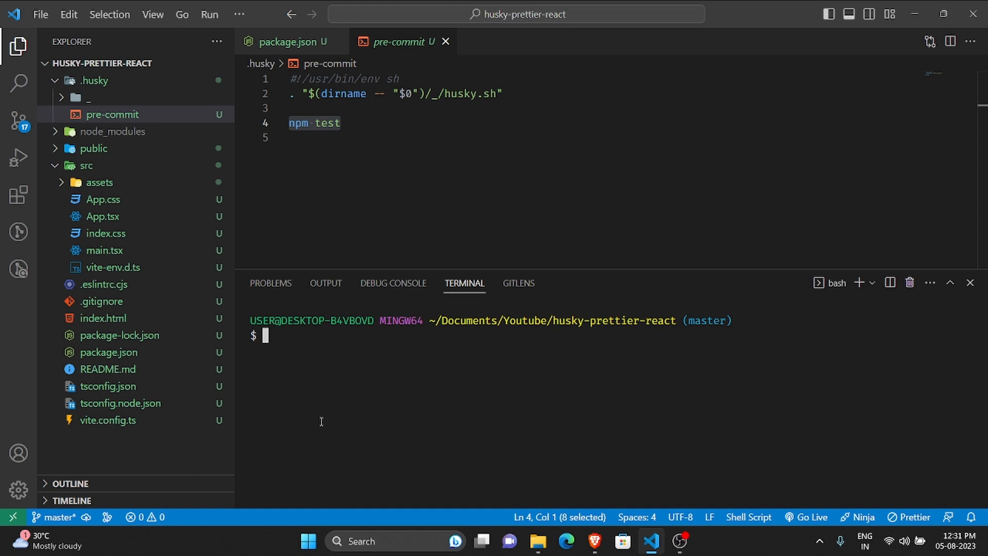
pyautogui.write('npx')
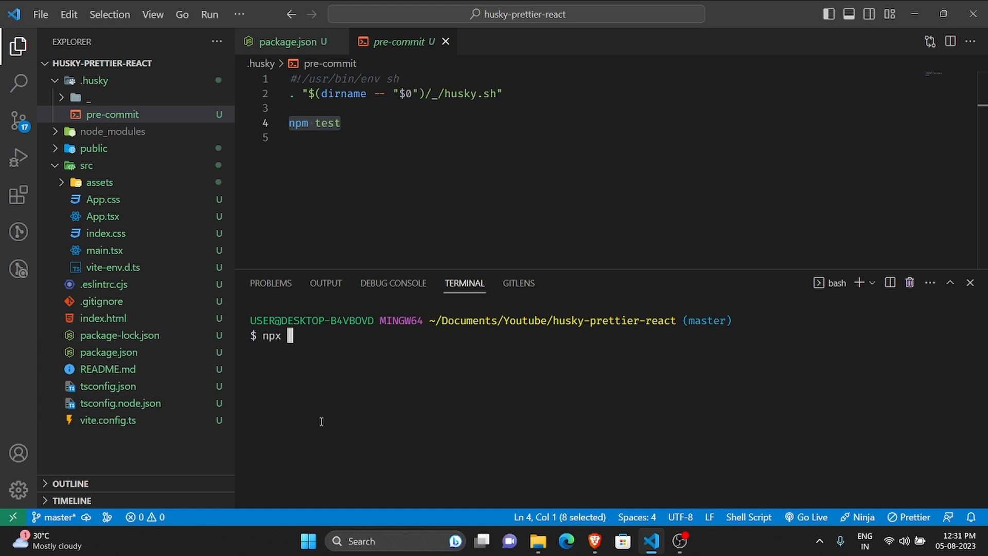
pyautogui.write('husky add .h')
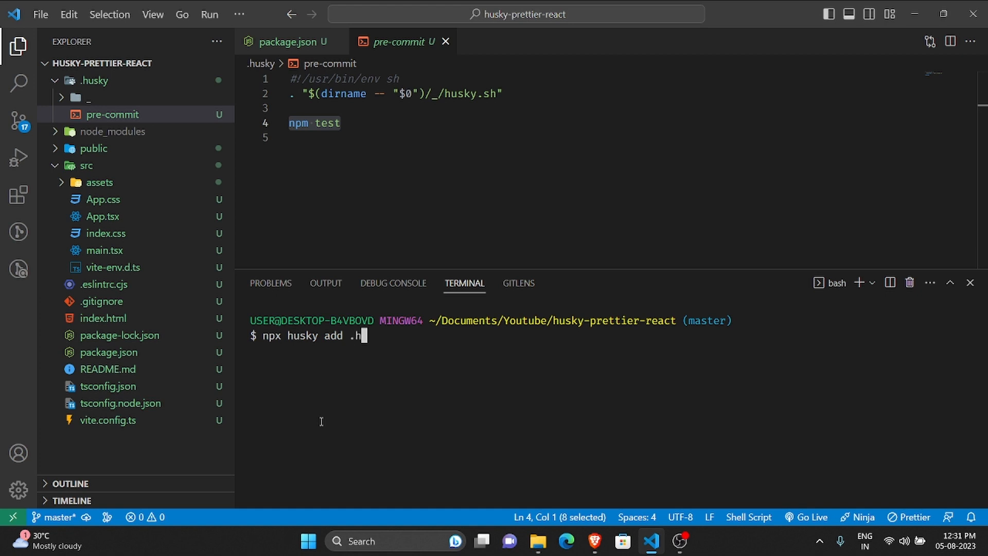
pyautogui.write('usky/')
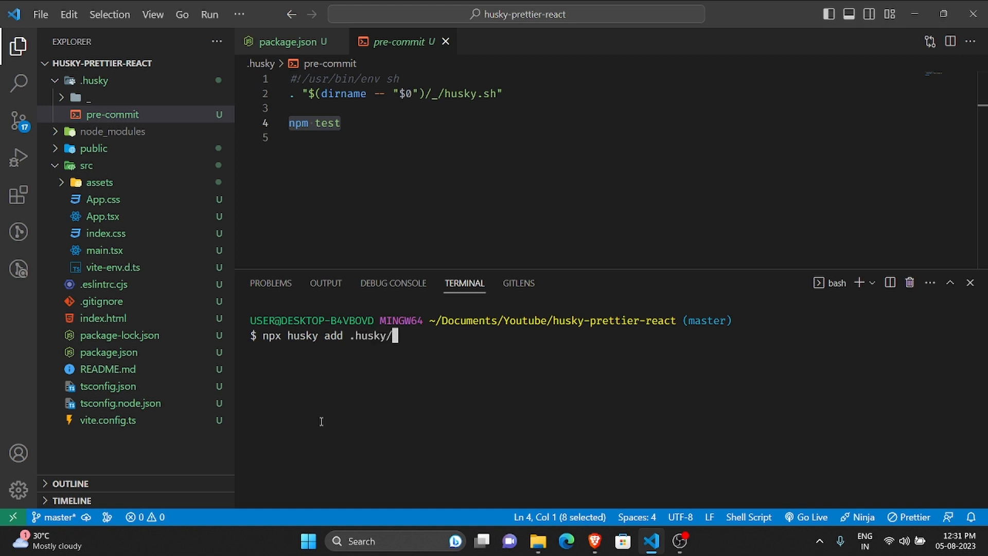
pyautogui.write('pre-commit "')
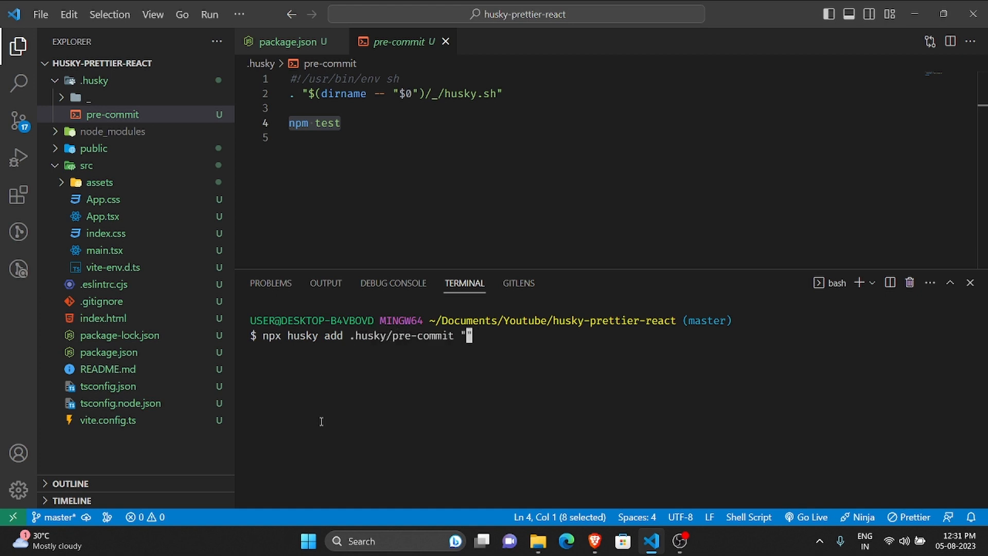
pyautogui.write('npx')
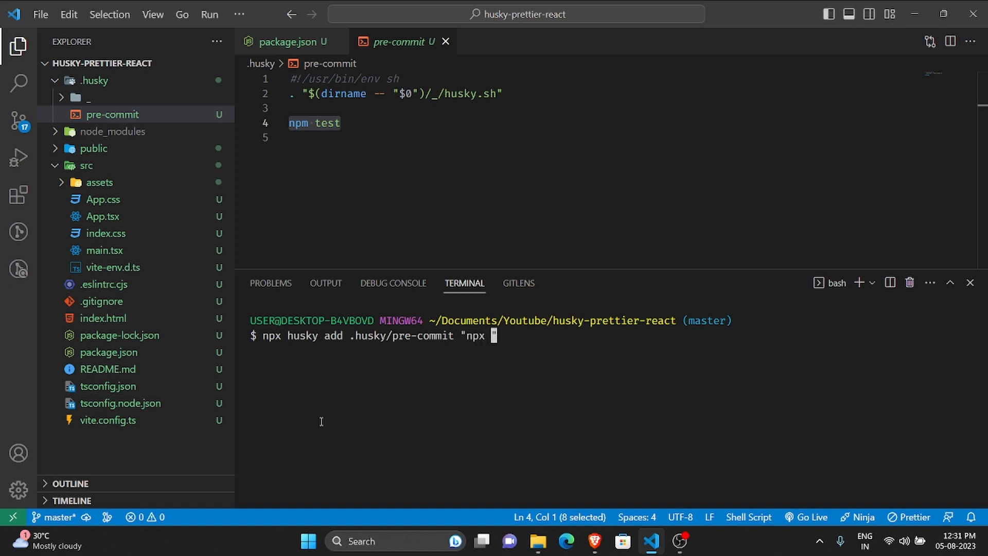
pyautogui.write('lint-staged')
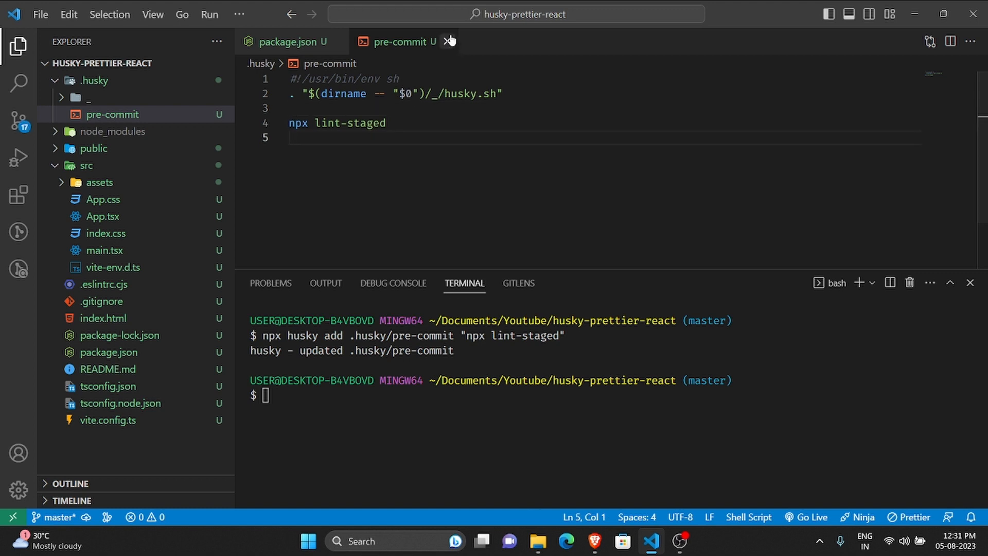
pyautogui.moveTo(447, 41)
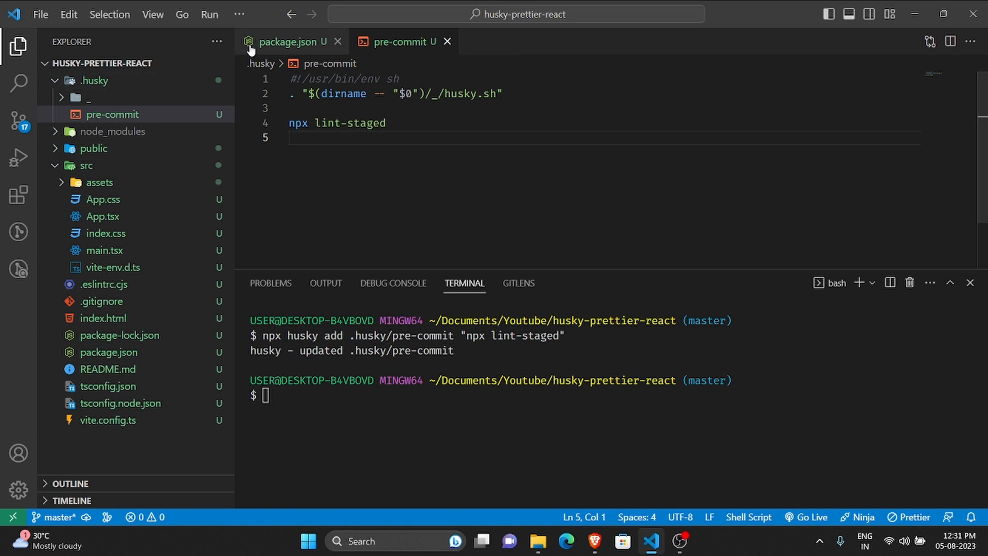
# Review the lint-staged settings in package.json and close the pre-commit tab.
pyautogui.click(289, 42)
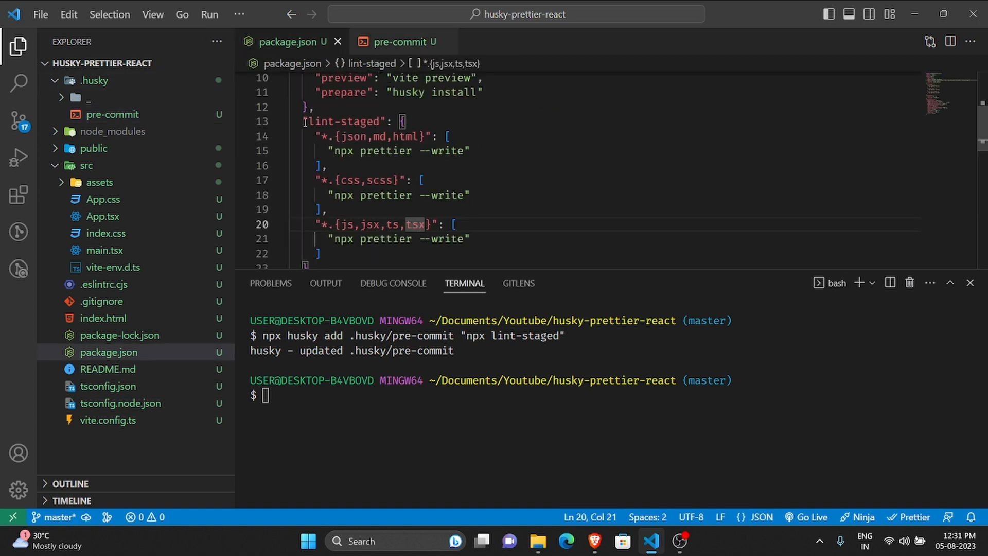
pyautogui.click(305, 122)
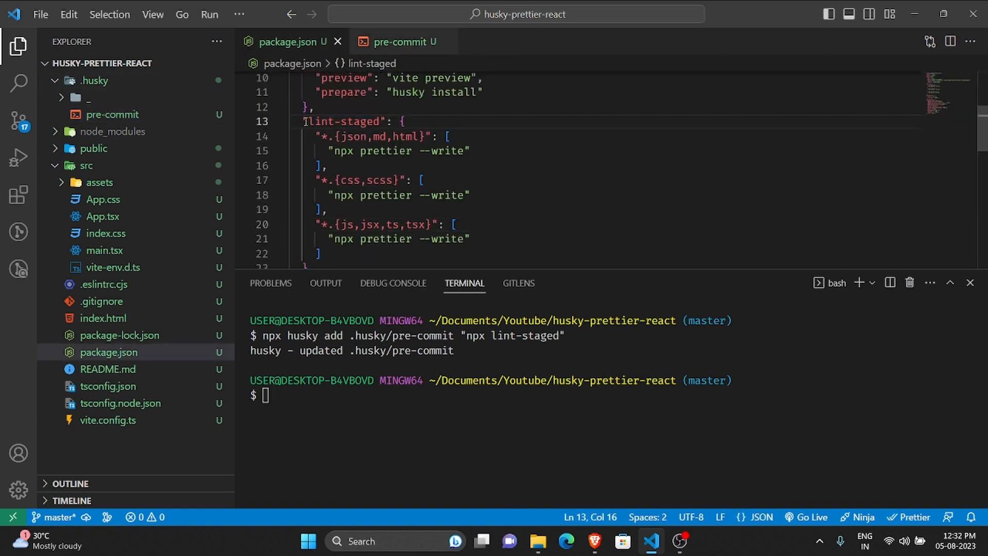
pyautogui.scroll(-3)
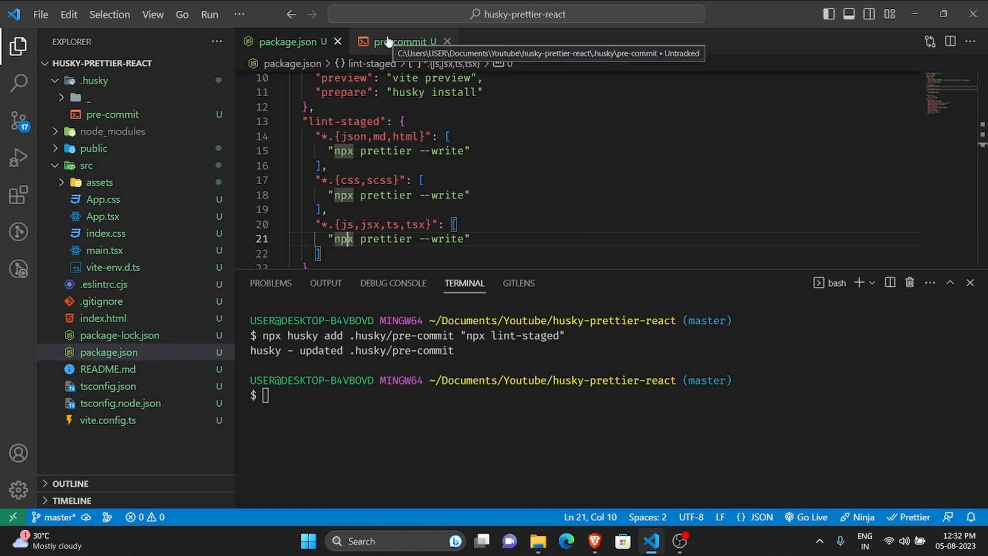
pyautogui.click(399, 41)
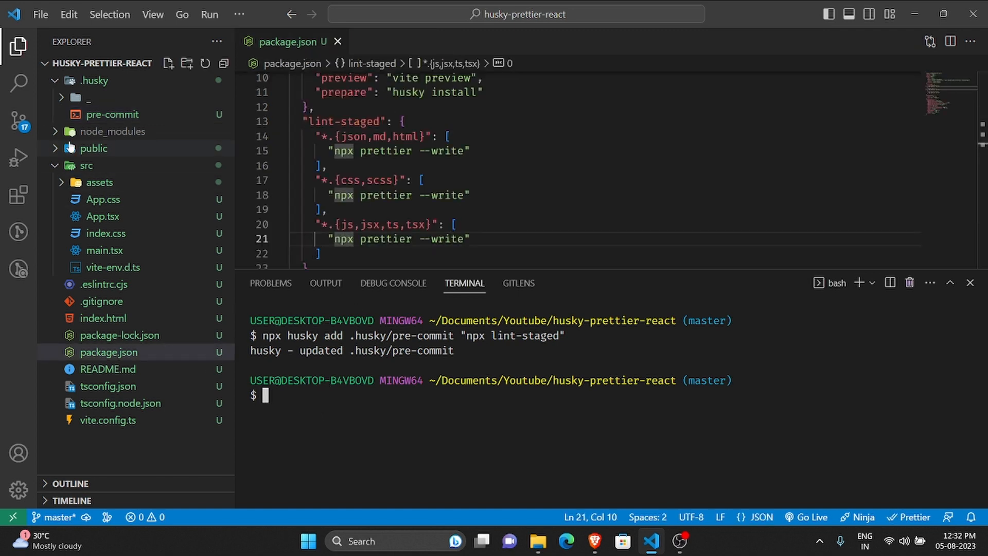
pyautogui.moveTo(19, 157)
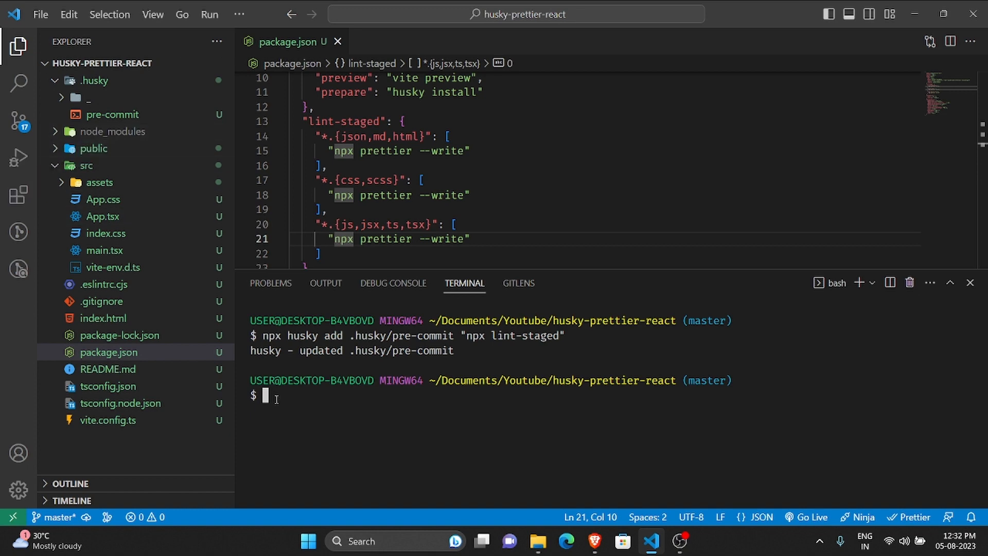
# Stage all files and commit them with message 'Keep calm and commit'.
pyautogui.write('git add .')
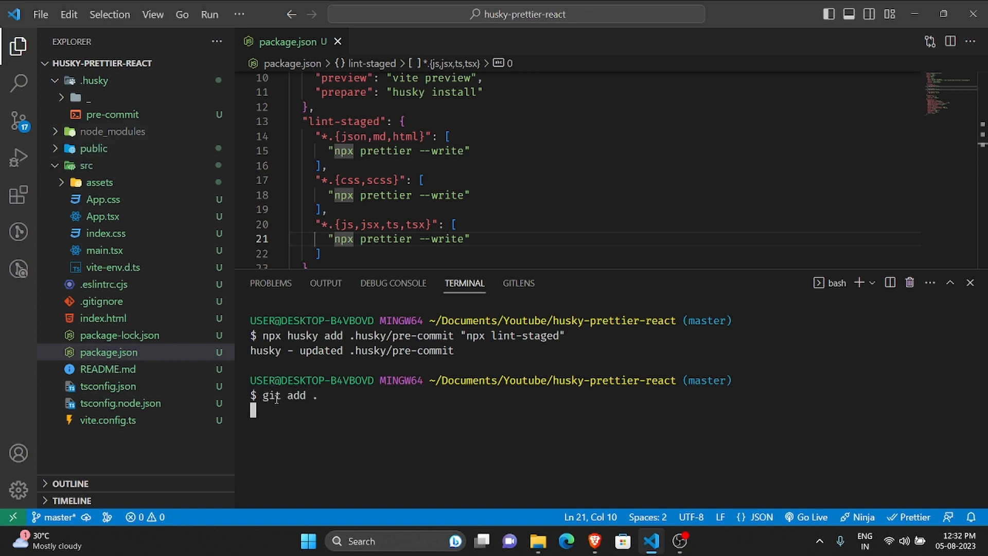
pyautogui.press('Enter')
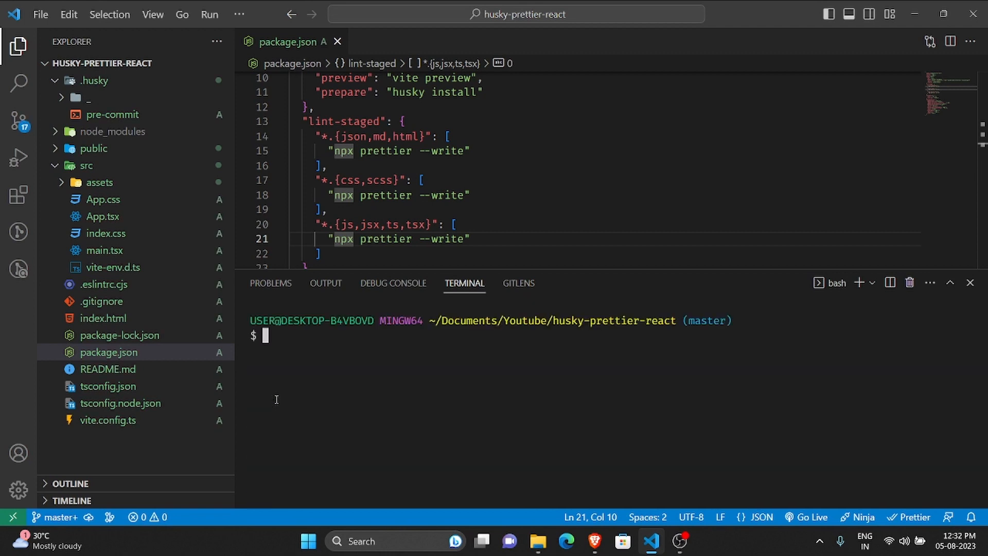
pyautogui.write("git commit -m '")
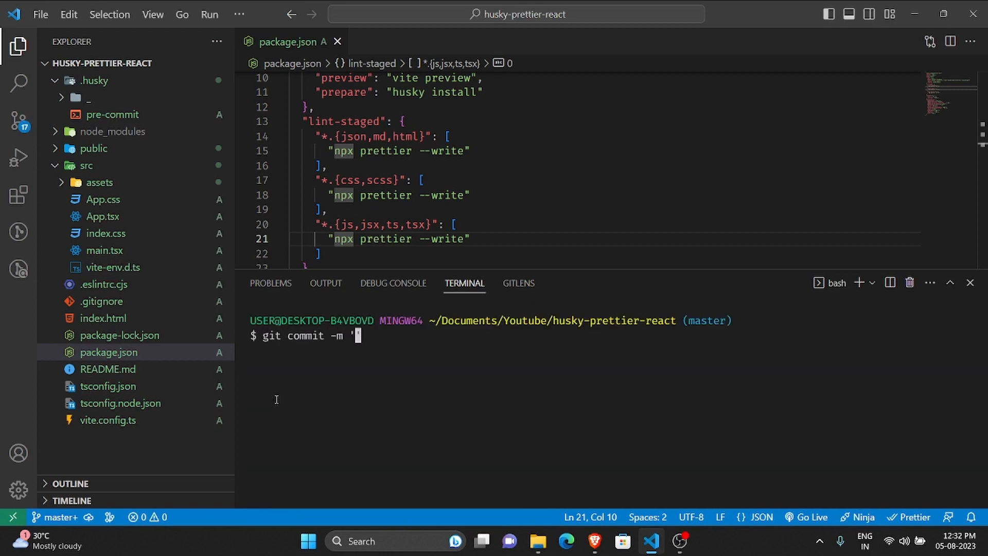
pyautogui.write('Keep calm and')
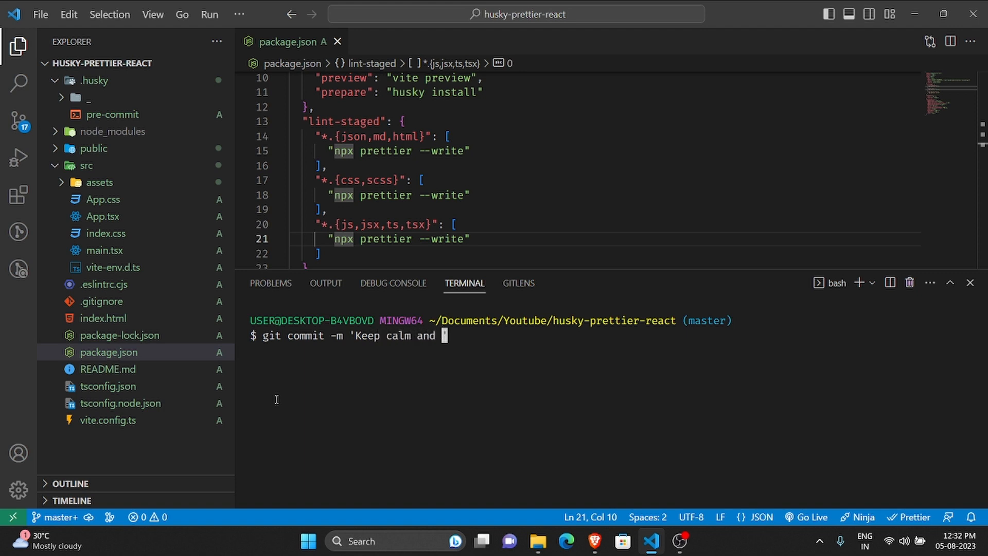
pyautogui.write('commit')
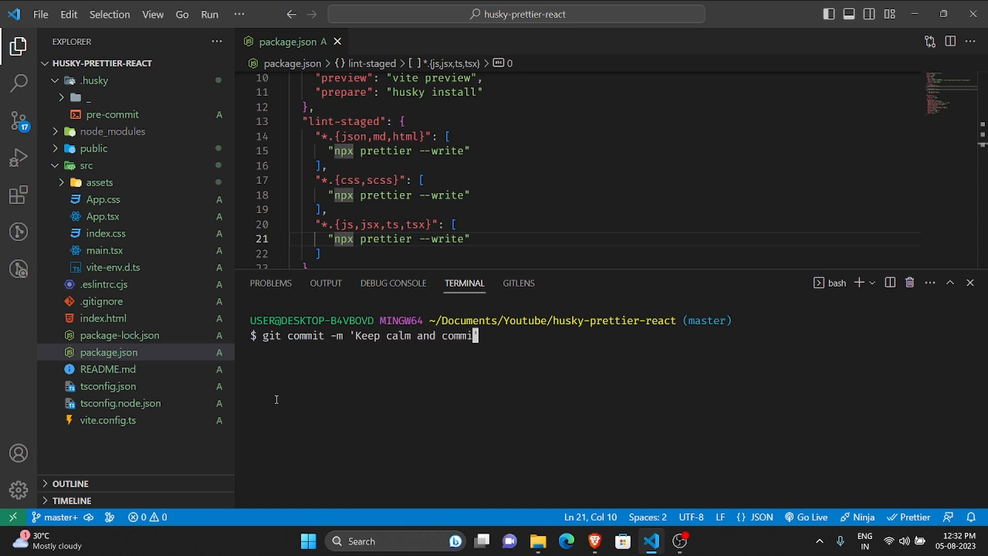
pyautogui.write("'")
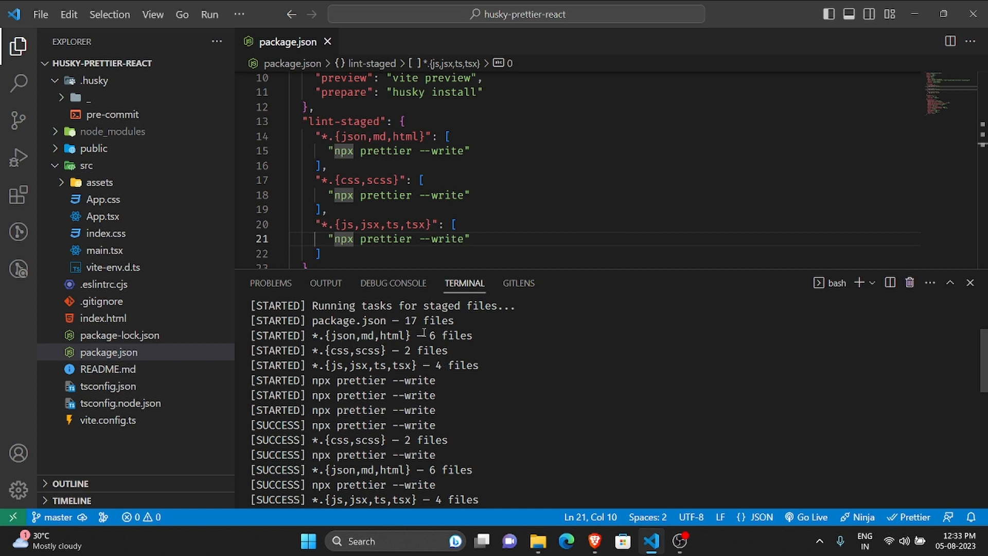
pyautogui.doubleClick(365, 335)
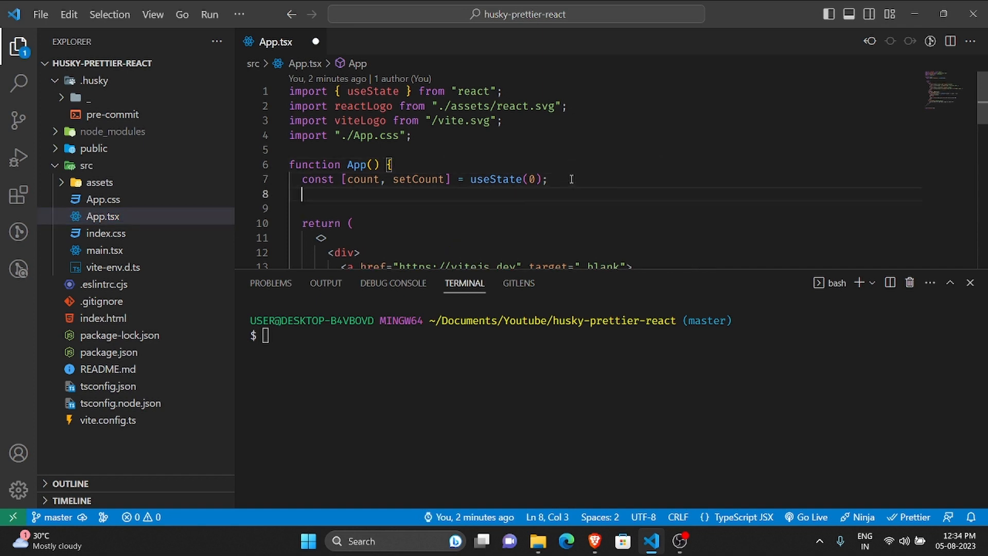
# Type console.log(Hello) in App.tsx and select Hello to wrap it in quotes.
pyautogui.write('console.log(first)')
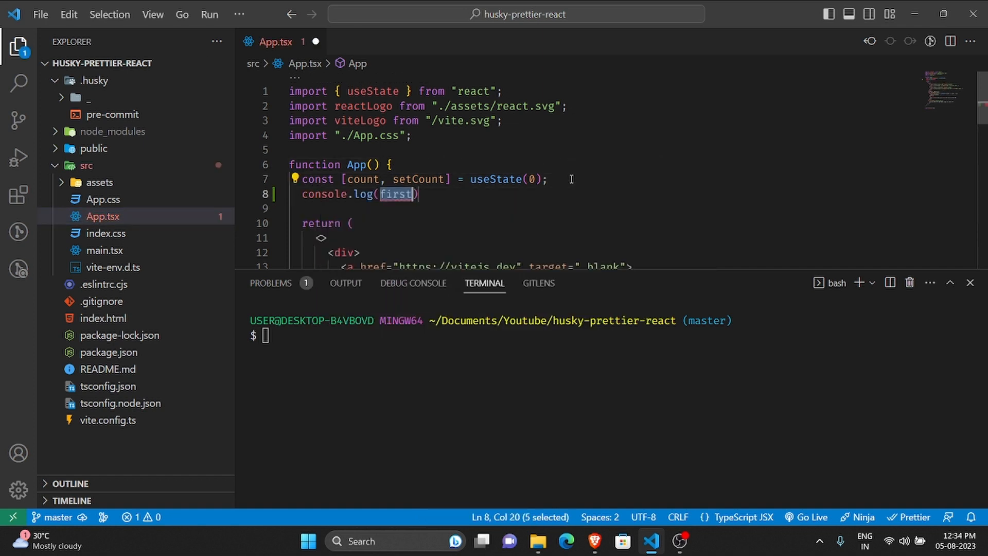
pyautogui.write('Hello')
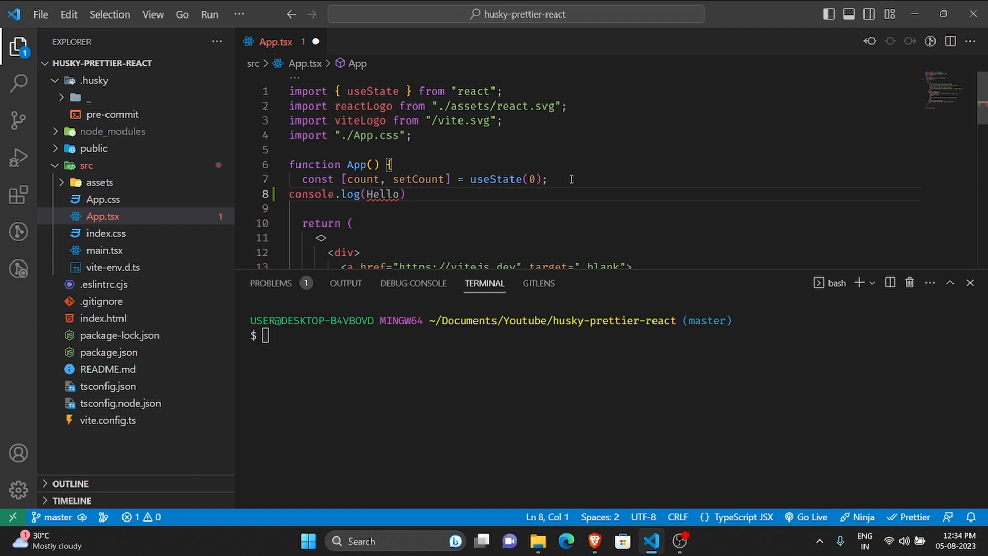
pyautogui.doubleClick(383, 194)
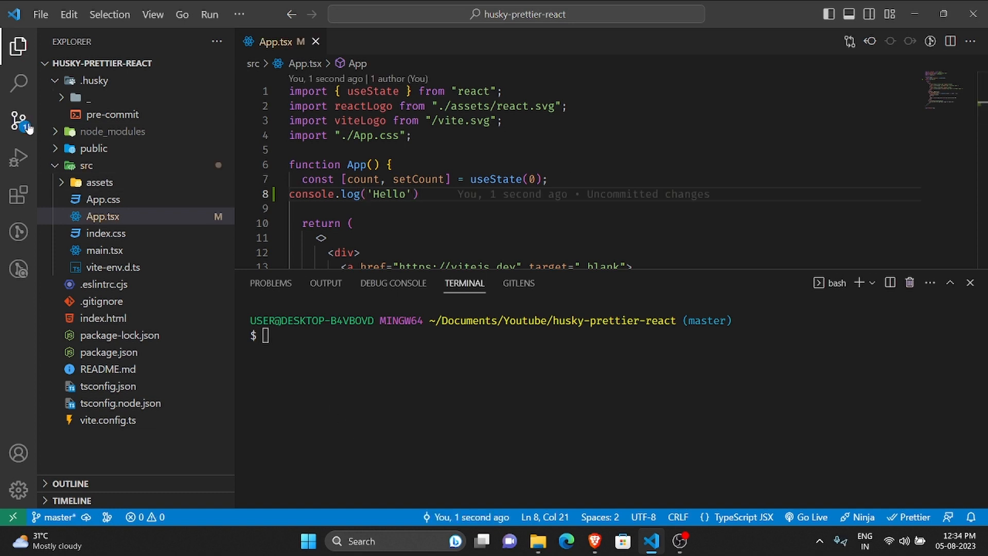
# Stage App.tsx in Source Control and run git commit -m 'Testing'.
pyautogui.click(19, 119)
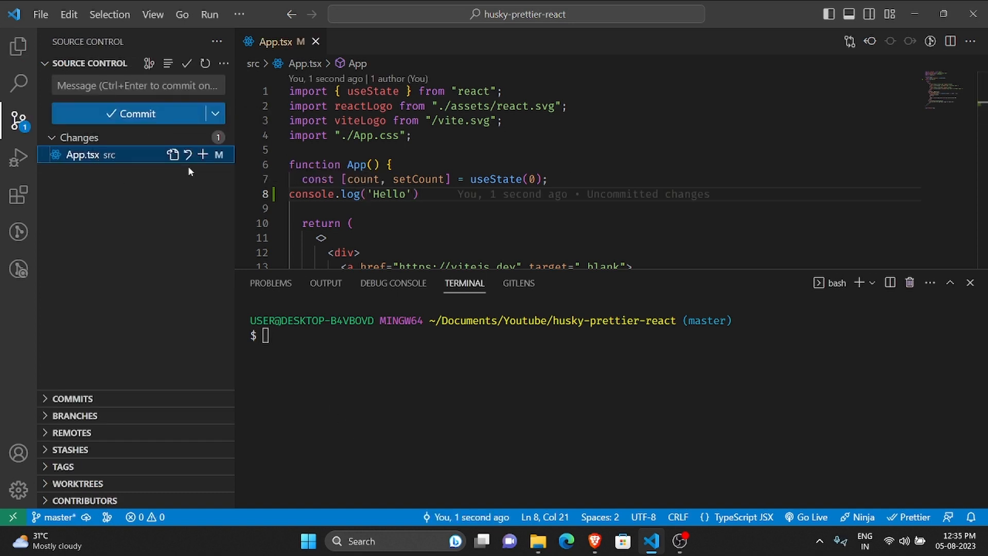
pyautogui.click(201, 154)
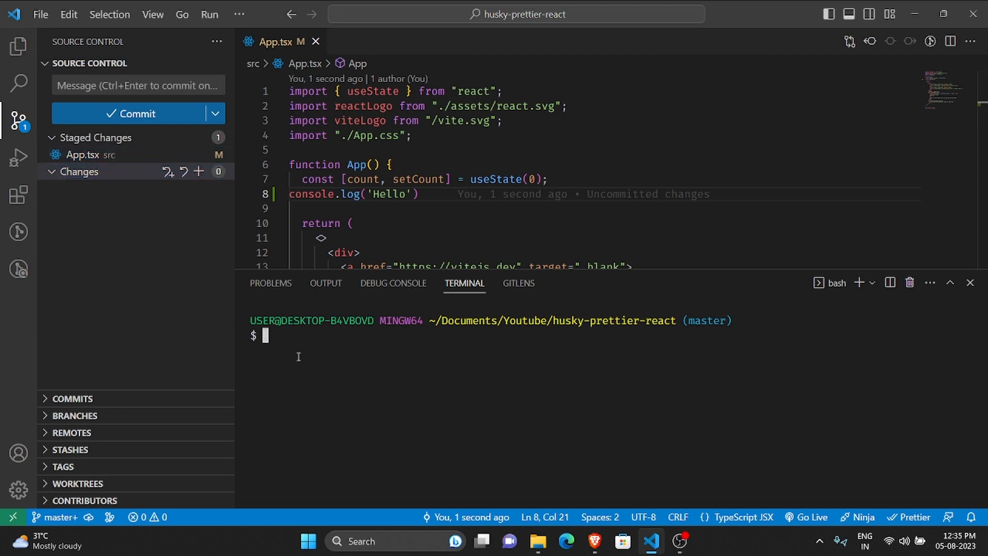
pyautogui.write('git')
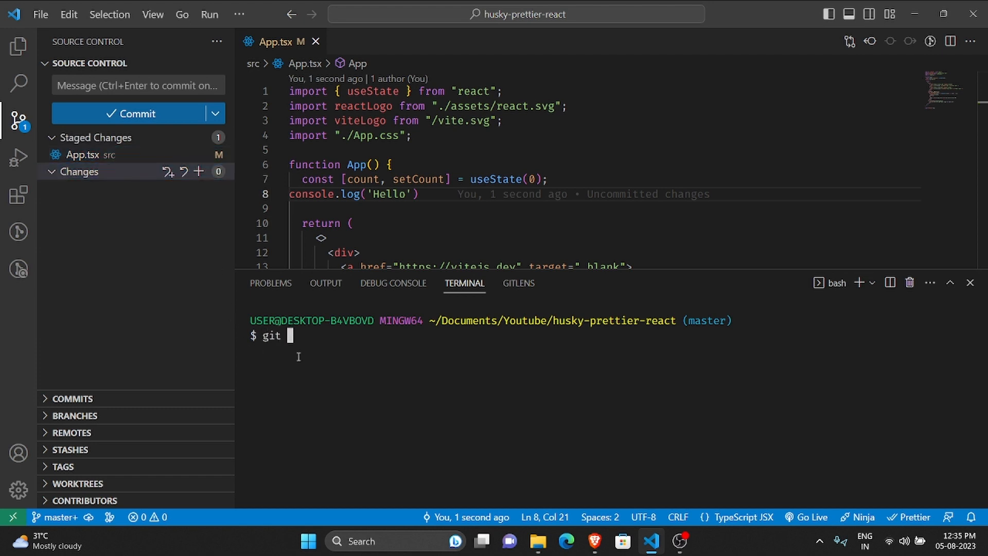
pyautogui.write('commit -')
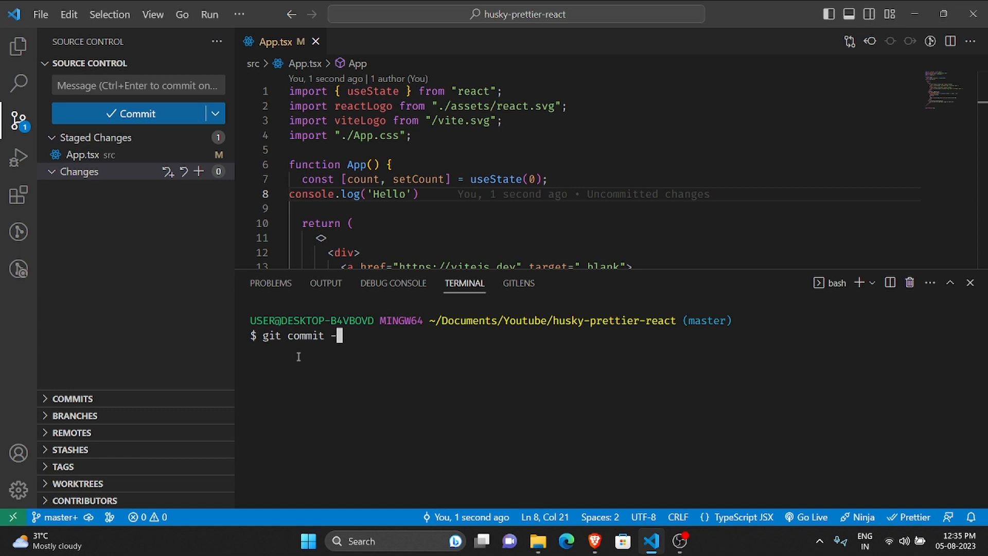
pyautogui.write("m 'Test")
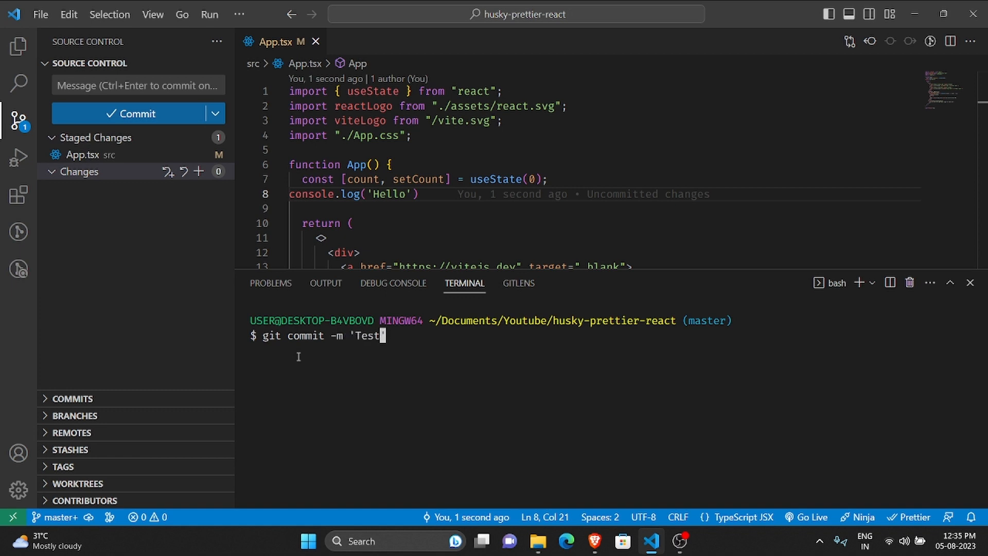
pyautogui.write('ing')
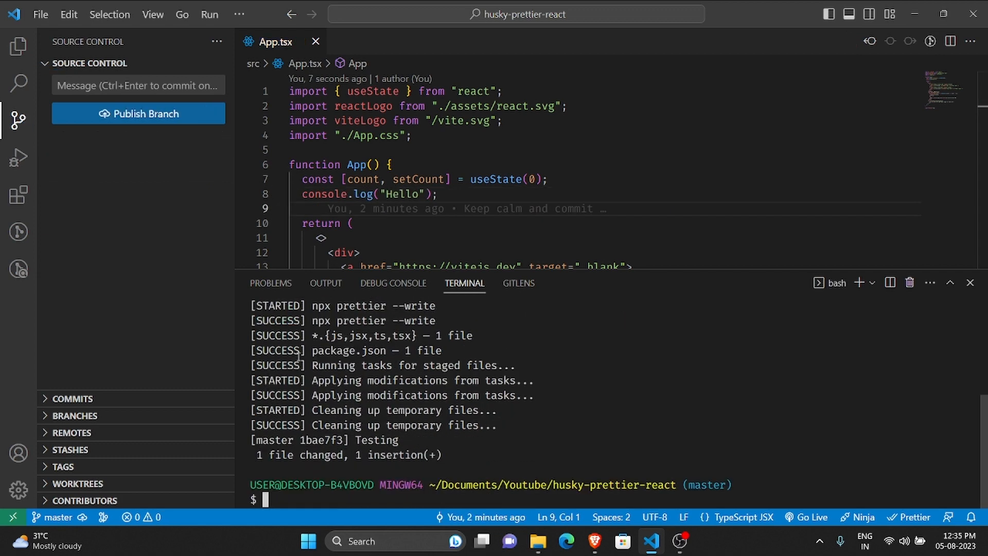
# Commit with message 'Testing', then show the Explorer file tree and close App.tsx.
pyautogui.write("git commit -m 'Testing'")
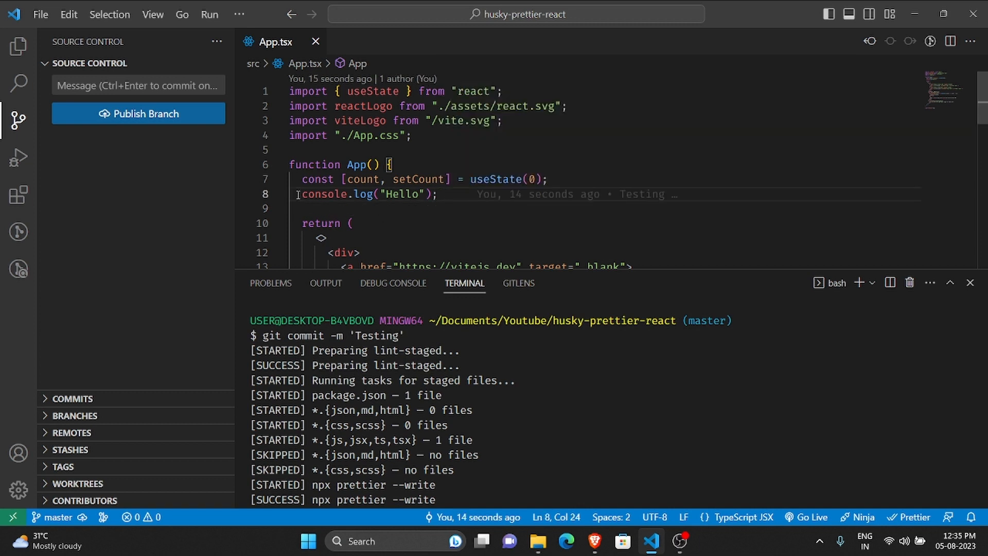
pyautogui.moveTo(438, 204)
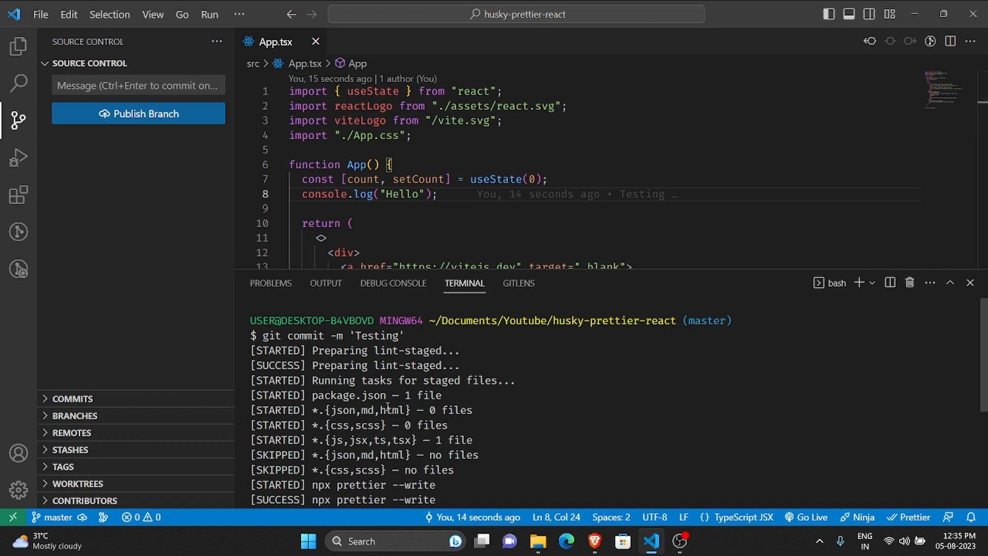
pyautogui.click(18, 45)
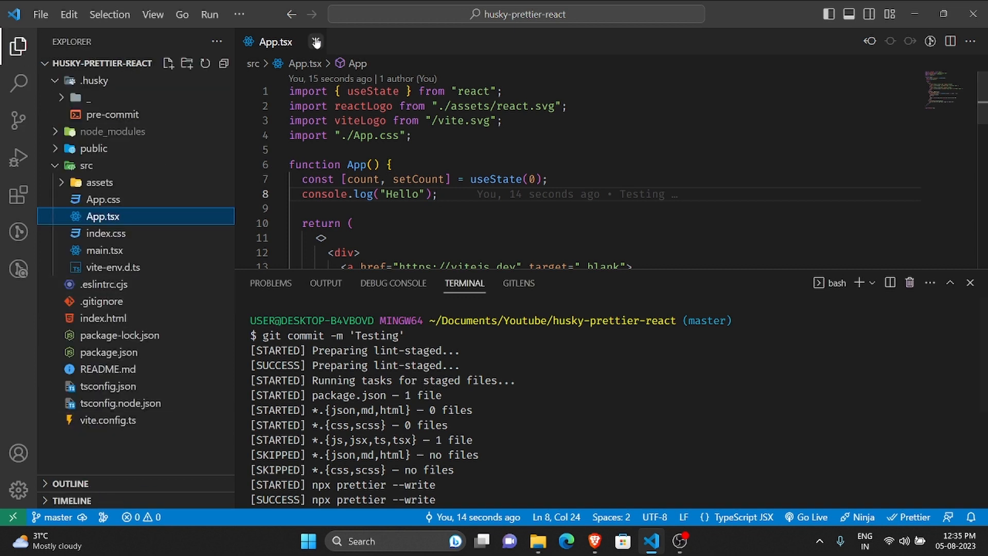
pyautogui.click(315, 42)
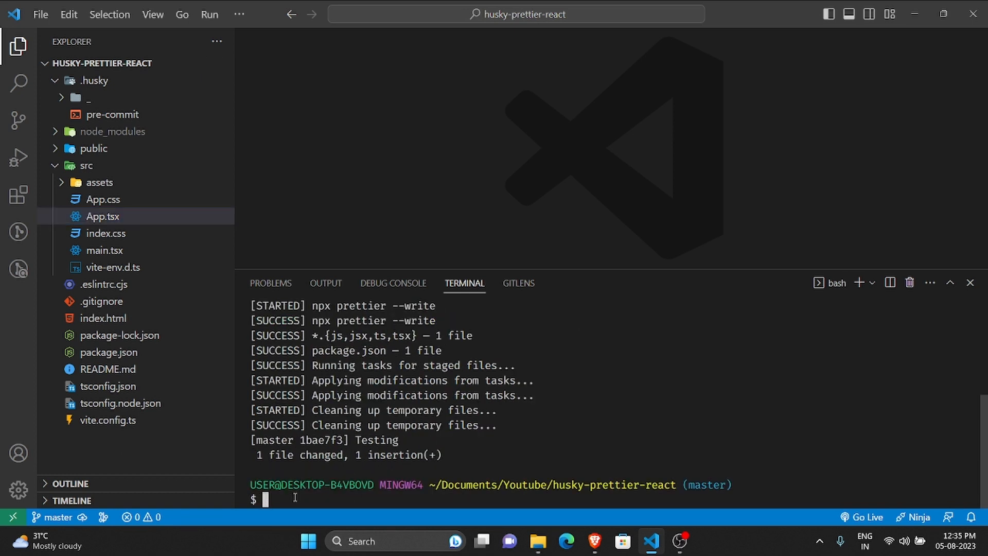
pyautogui.moveTo(126, 449)
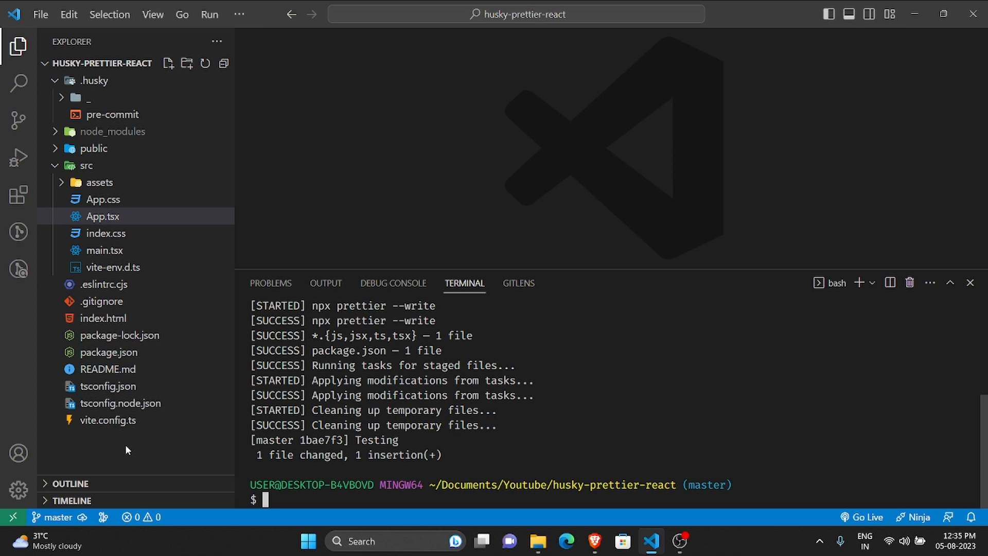
pyautogui.moveTo(97, 461)
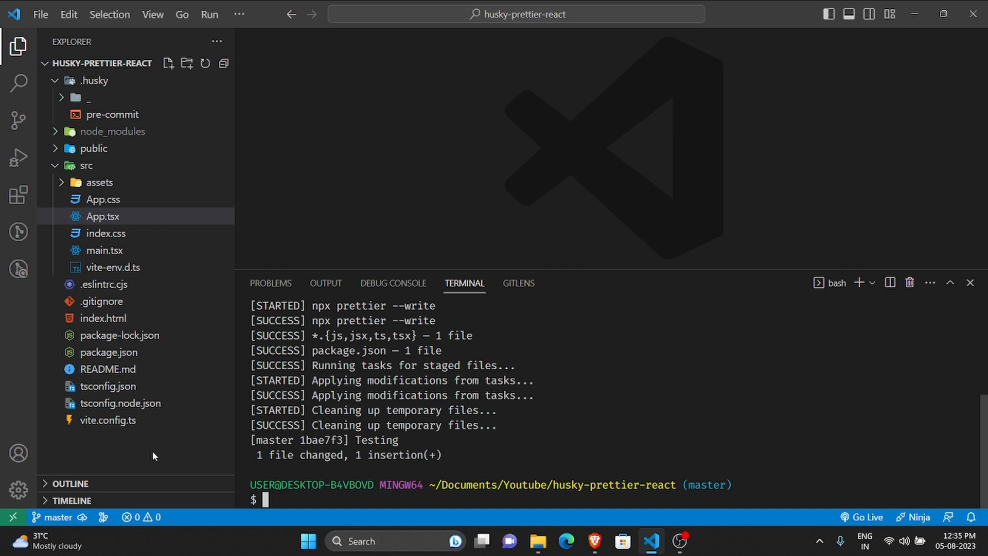
# Add a root-level .prettierrc.json file containing { "singleQuote": true }.
pyautogui.click(168, 62)
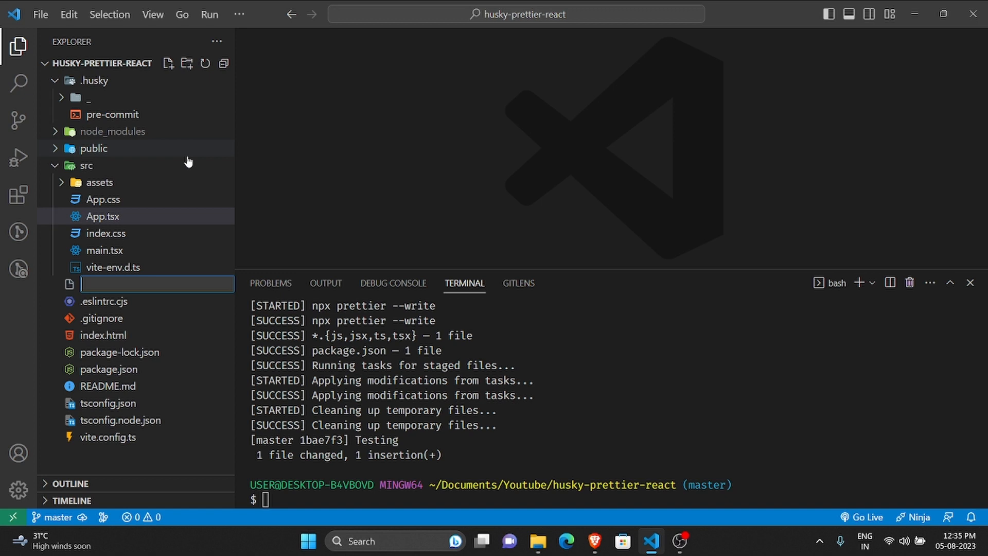
pyautogui.write('.prettierrc.jd')
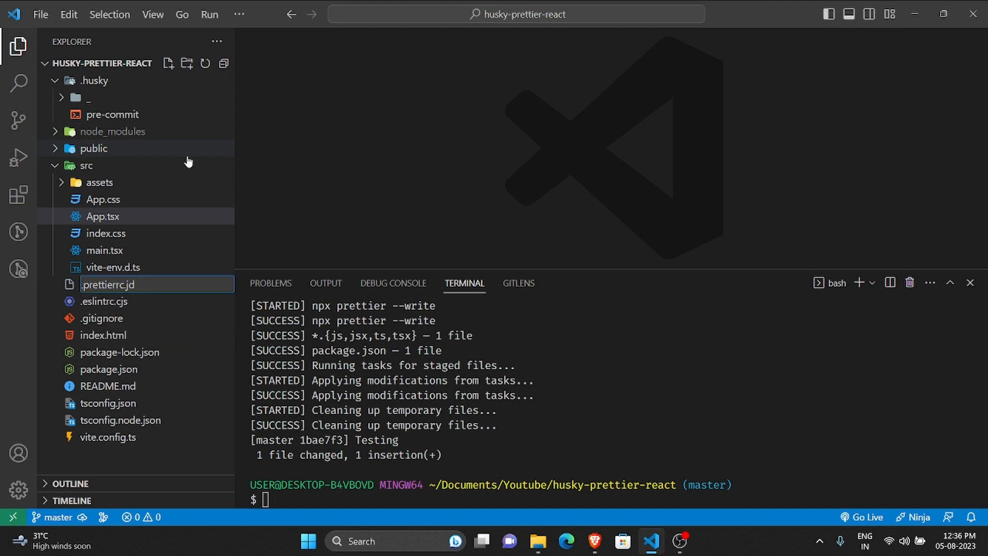
pyautogui.write('son')
pyautogui.press('Enter')
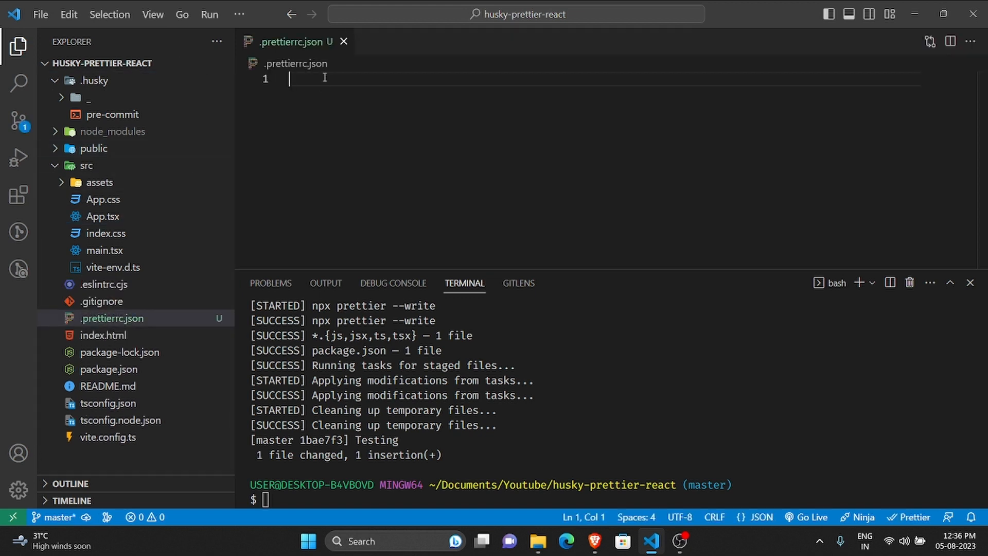
pyautogui.write('{')
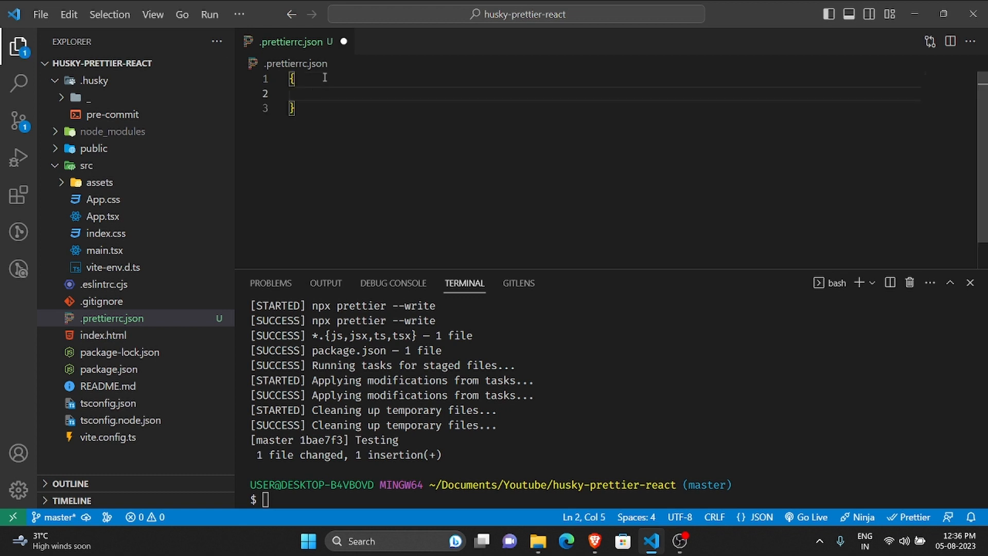
pyautogui.write('""')
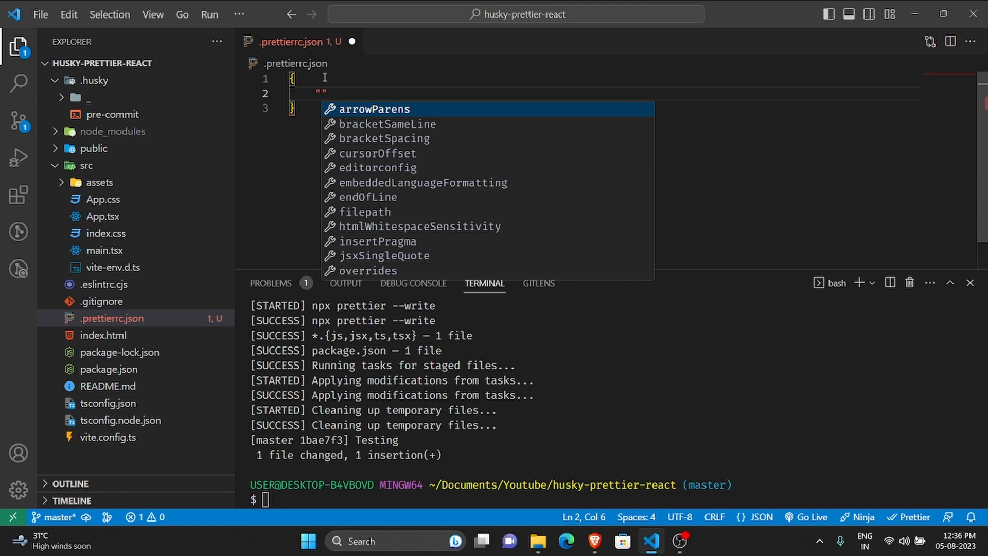
pyautogui.write('singleQuote')
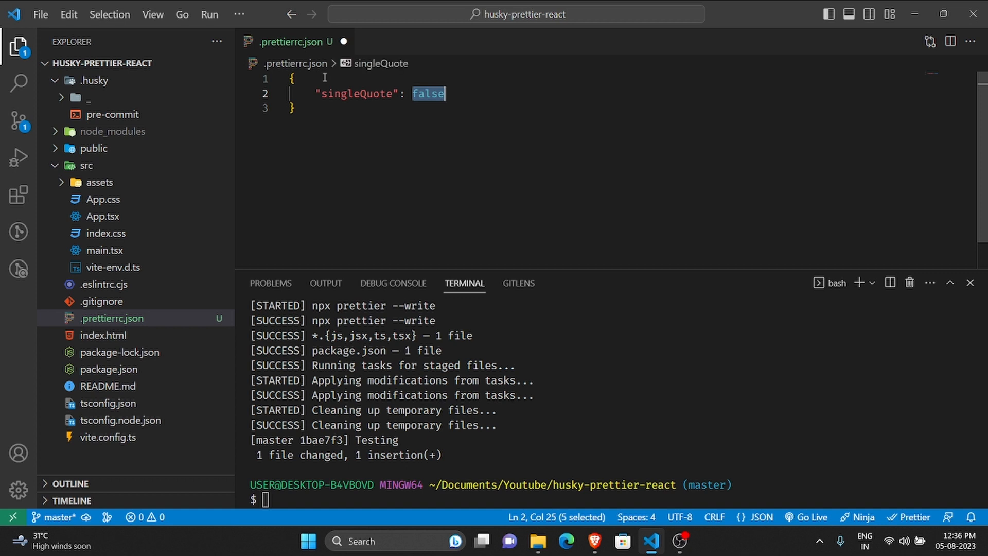
pyautogui.write('true')
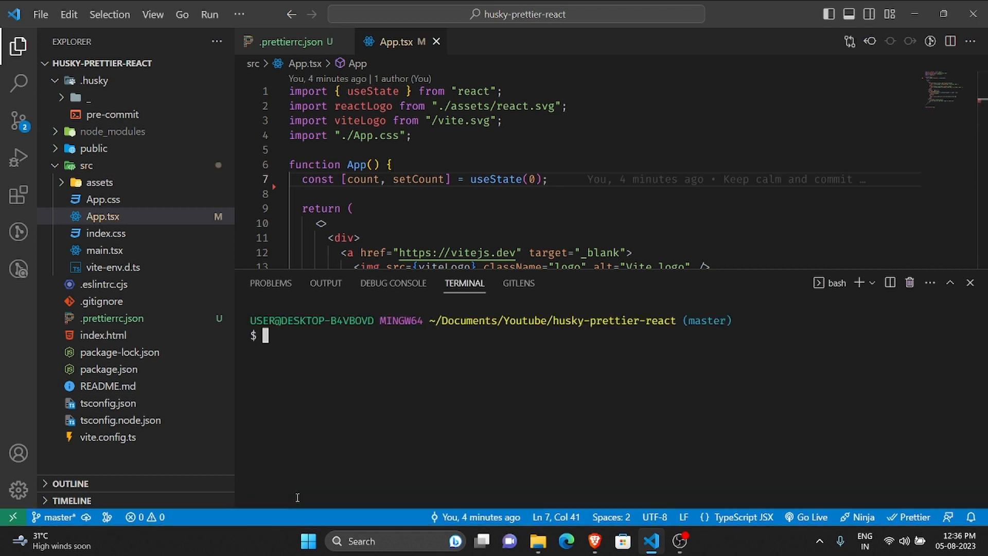
# Stage App.tsx and commit with message 'Testing prettier config', triggering the Prettier pre-commit hook.
pyautogui.click(18, 120)
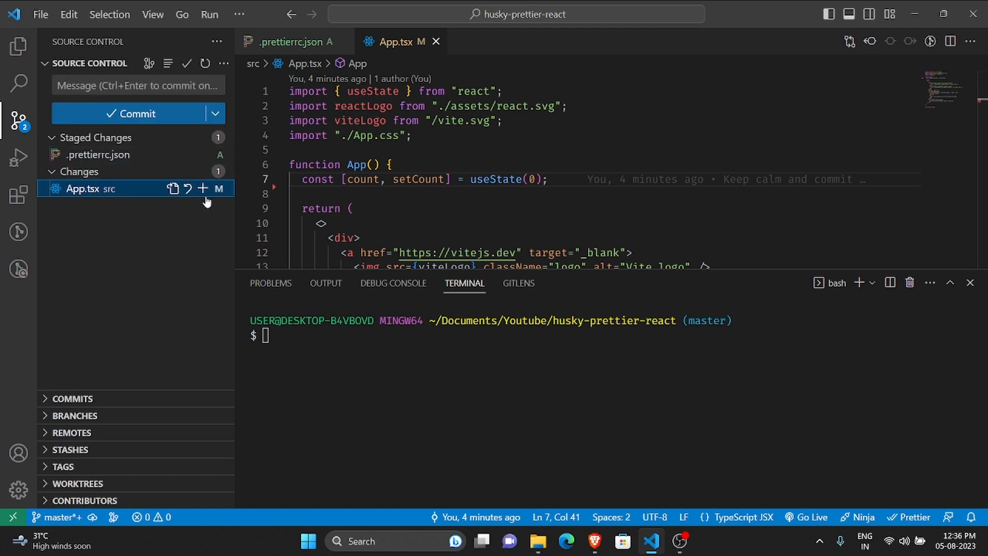
pyautogui.click(202, 189)
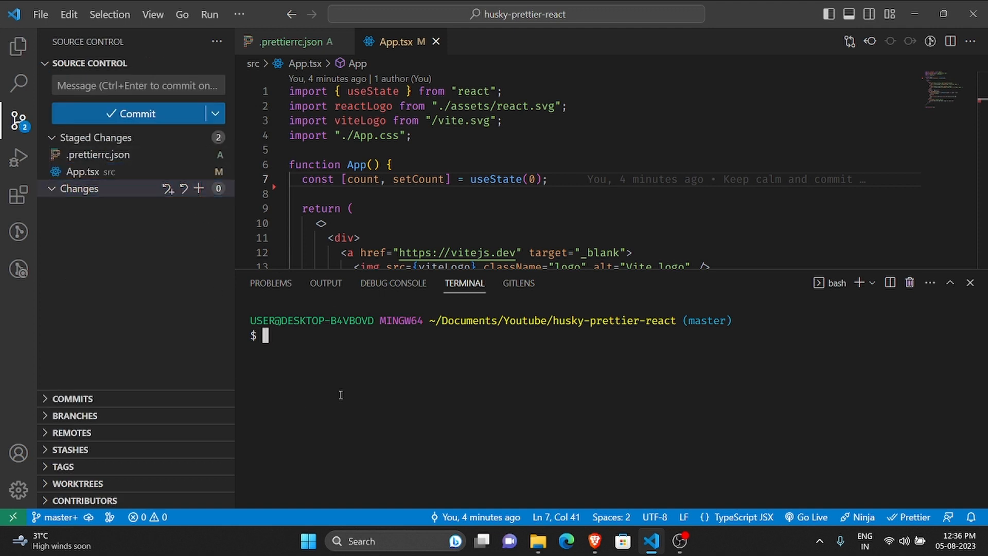
pyautogui.write('git commit')
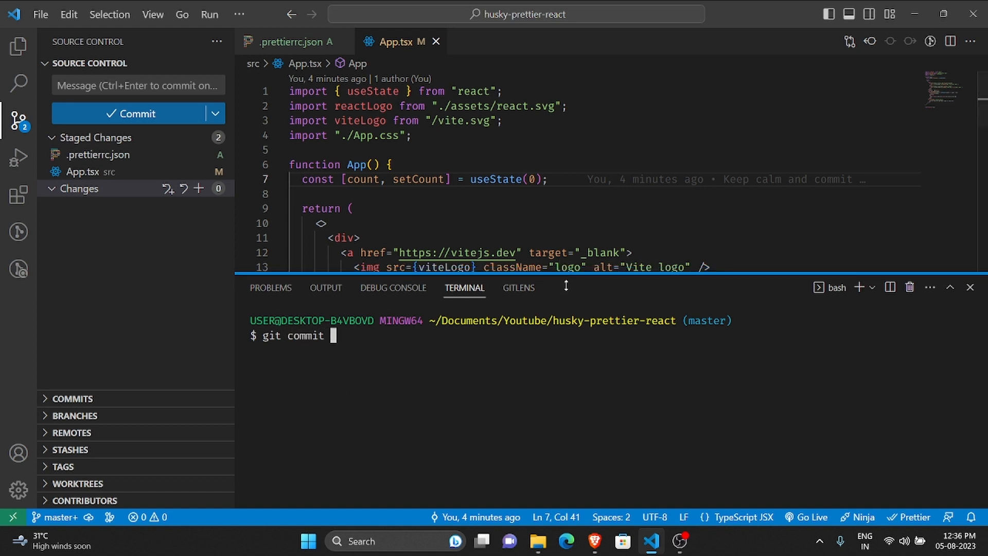
pyautogui.write("-m ''")
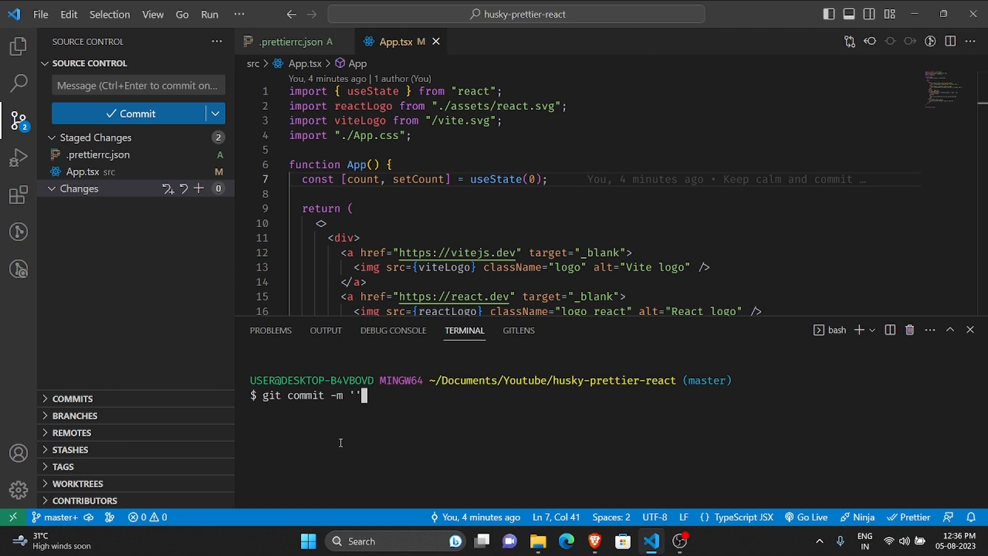
pyautogui.write('Testing')
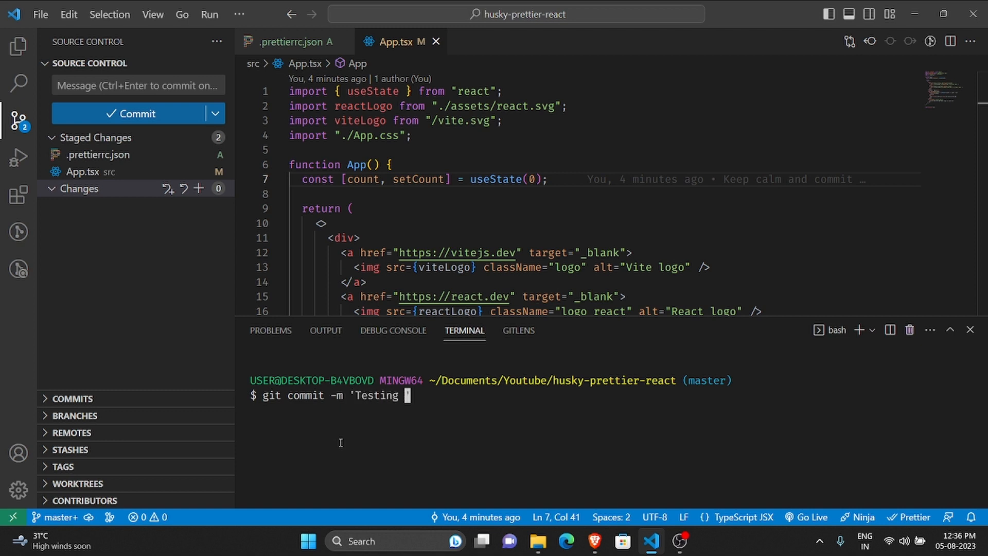
pyautogui.write('prettier')
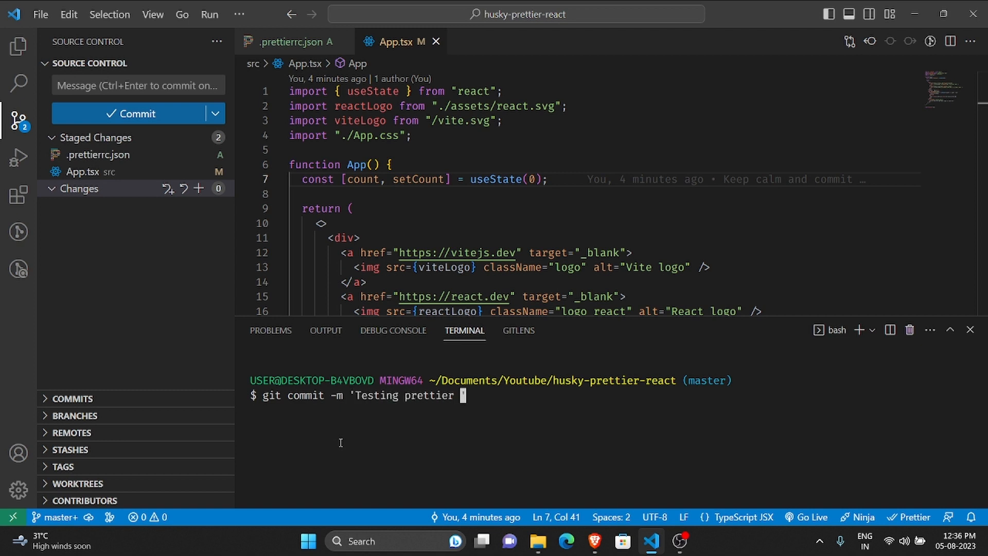
pyautogui.write("config'")
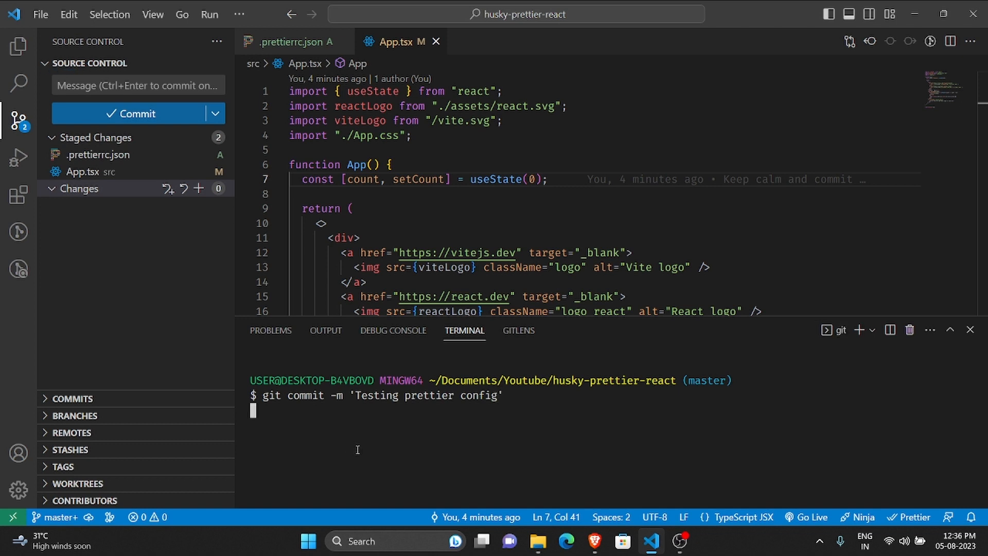
pyautogui.press('Enter')
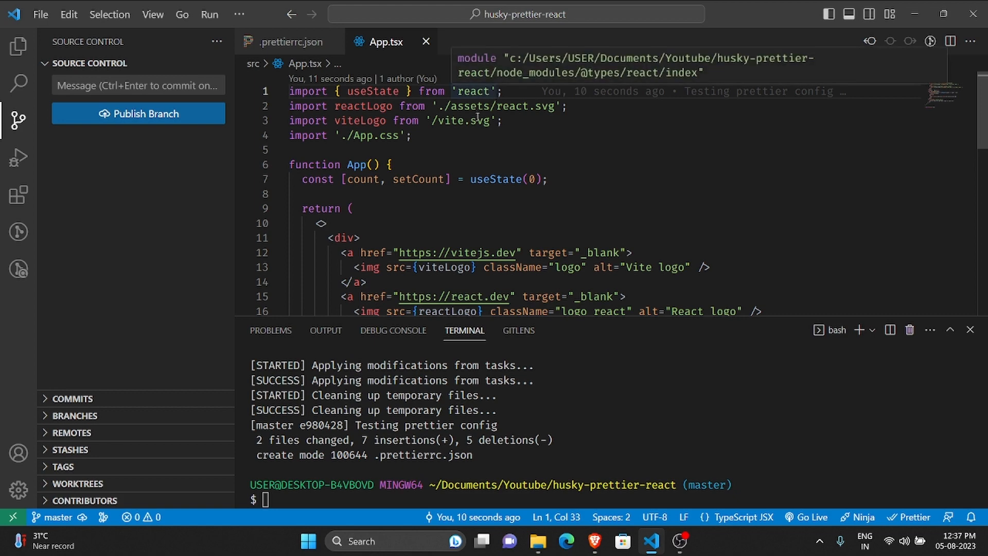
# Scroll App.tsx to confirm single-quoted imports, then close it to reveal .prettierrc.json.
pyautogui.scroll(-3)
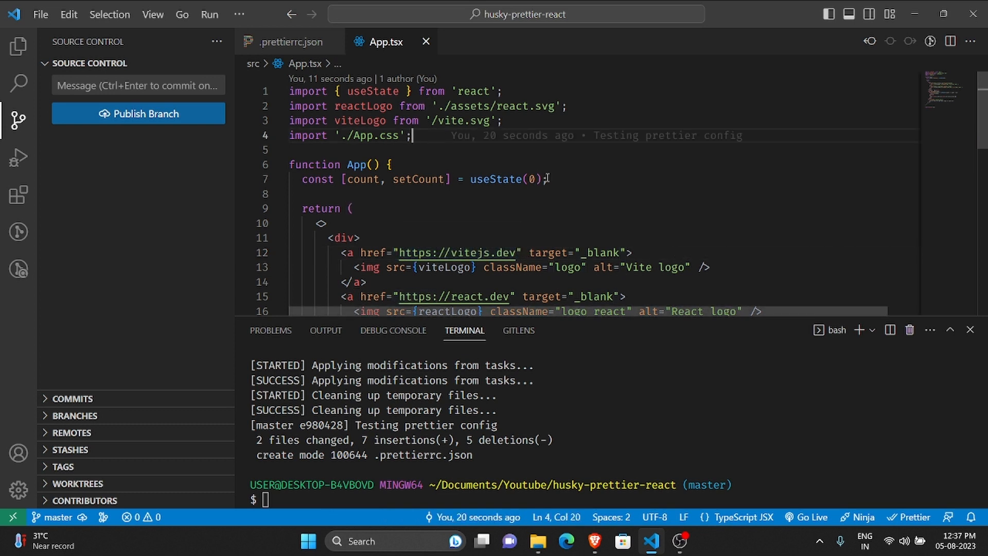
pyautogui.click(289, 42)
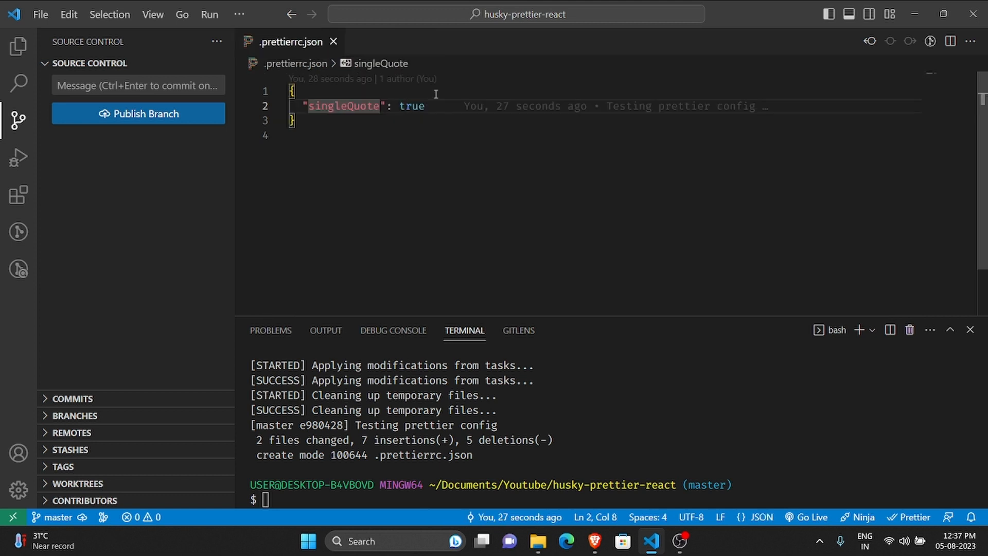
# Add "tabWidth": 4 after singleQuote in .prettierrc.json and show the Explorer file list.
pyautogui.write(',')
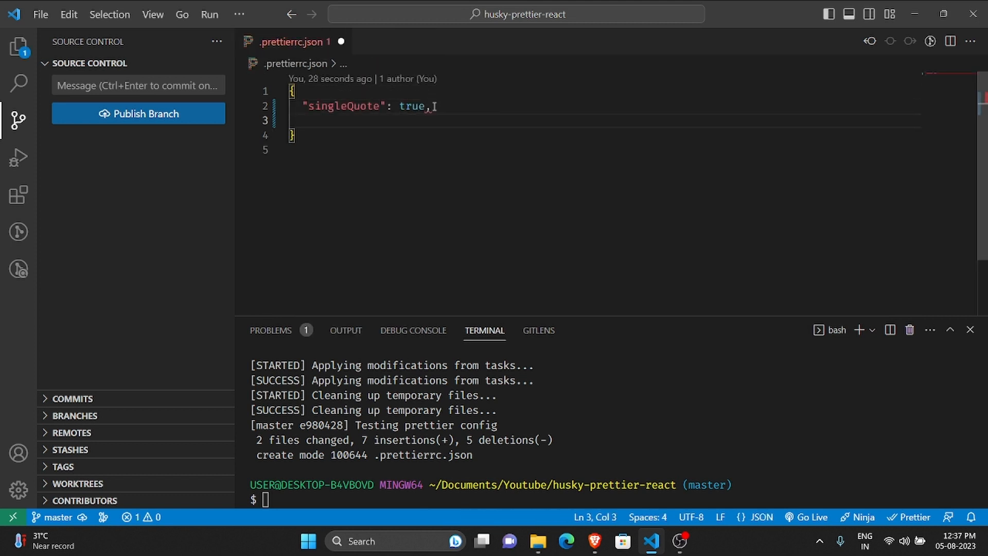
pyautogui.write('""')
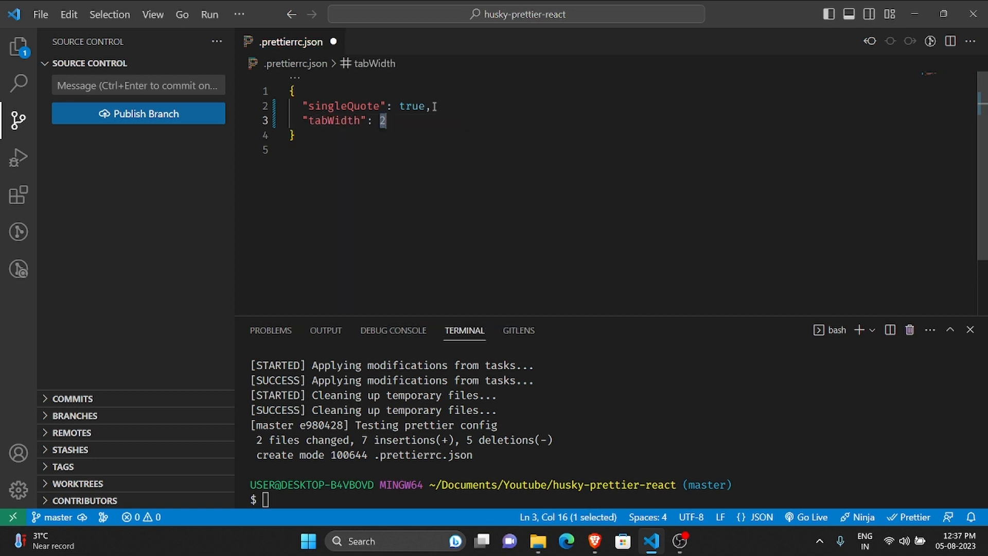
pyautogui.write('4')
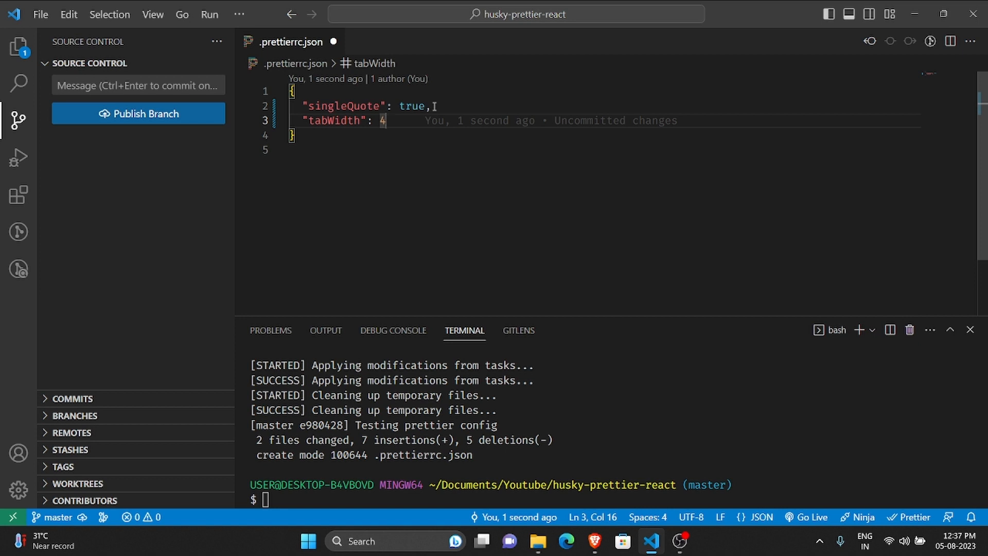
pyautogui.click(19, 47)
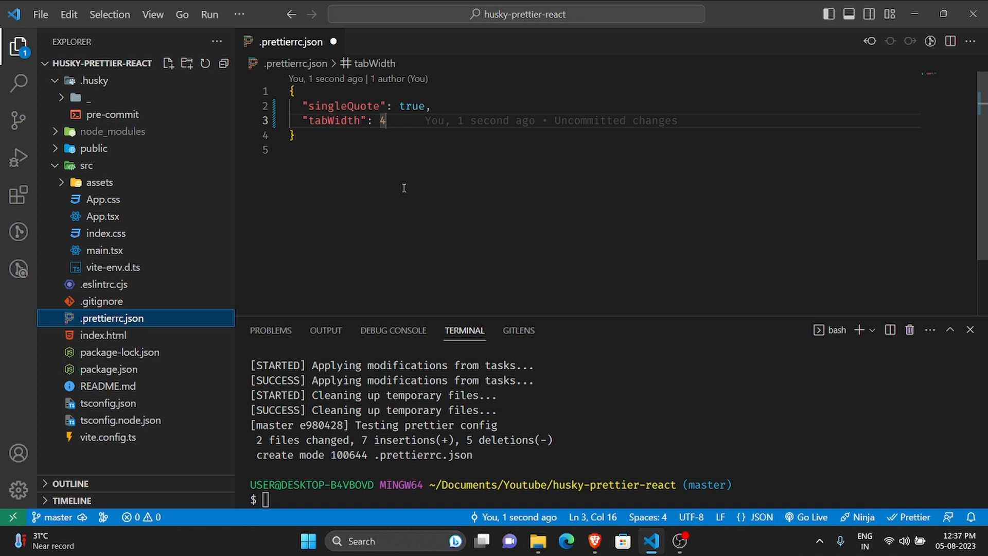